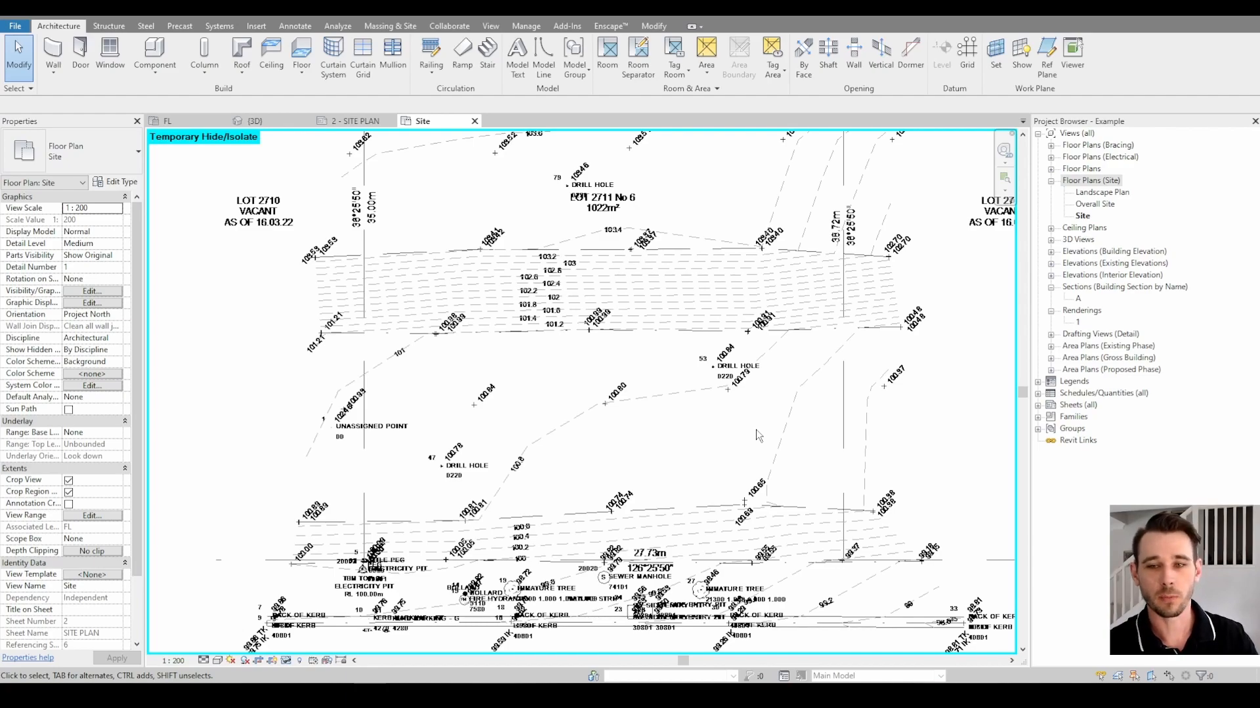
{"action": "mouse_move", "coordinate": [777, 380]}
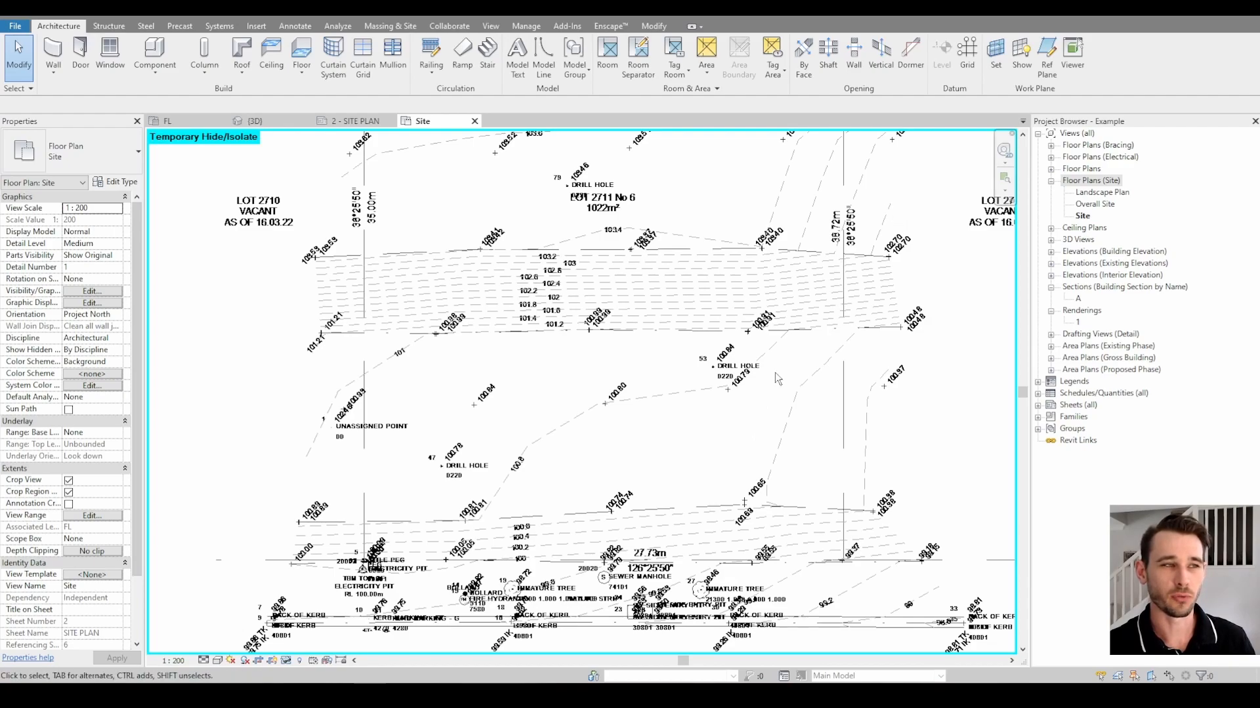
{"action": "mouse_move", "coordinate": [606, 365]}
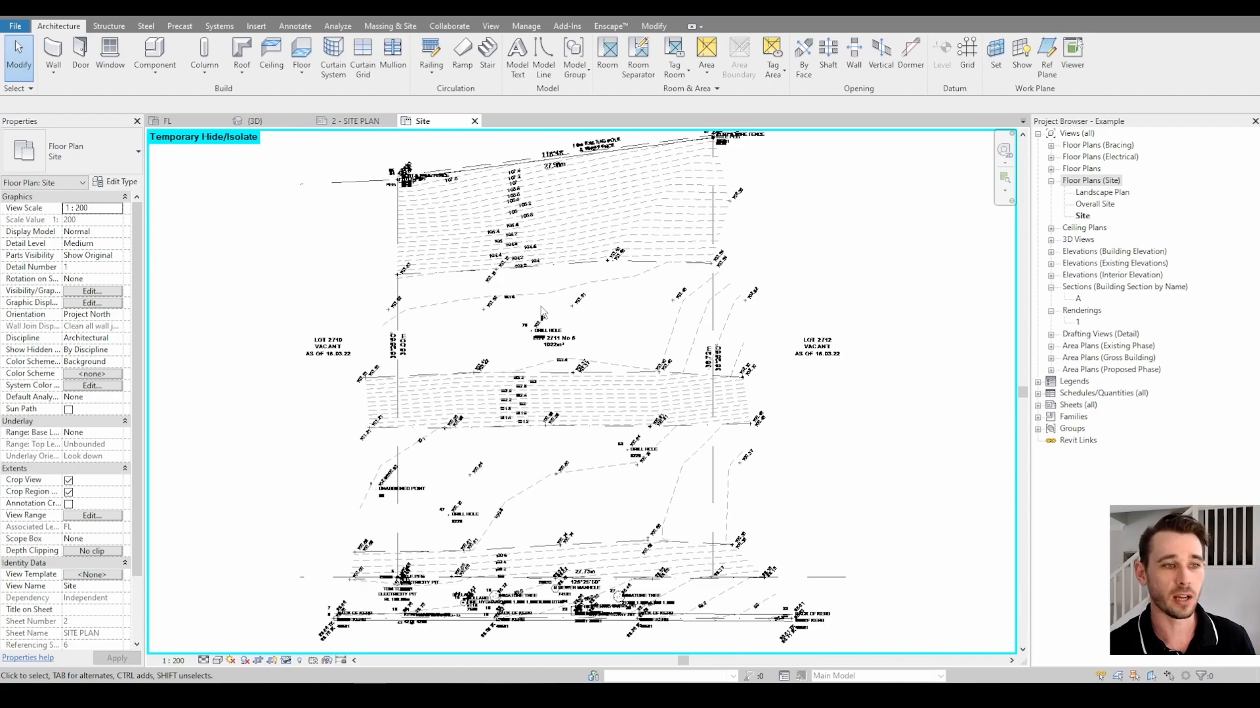
{"action": "mouse_move", "coordinate": [570, 327]}
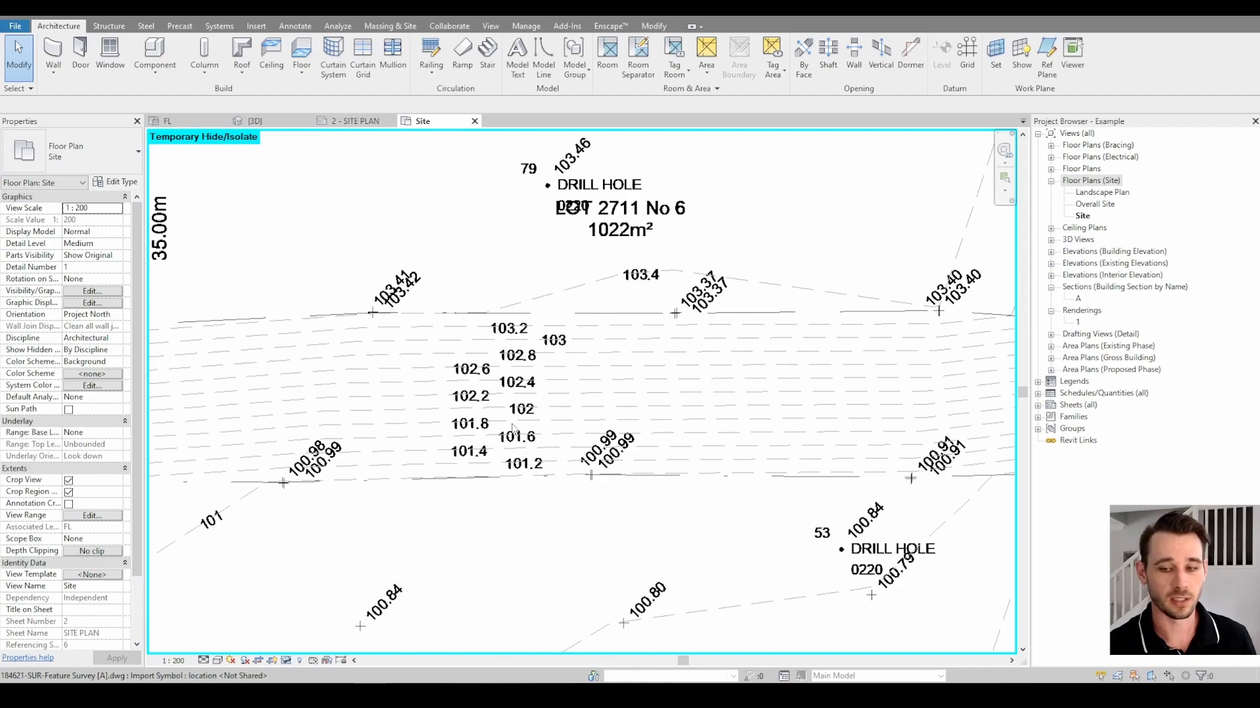
{"action": "mouse_move", "coordinate": [526, 471]}
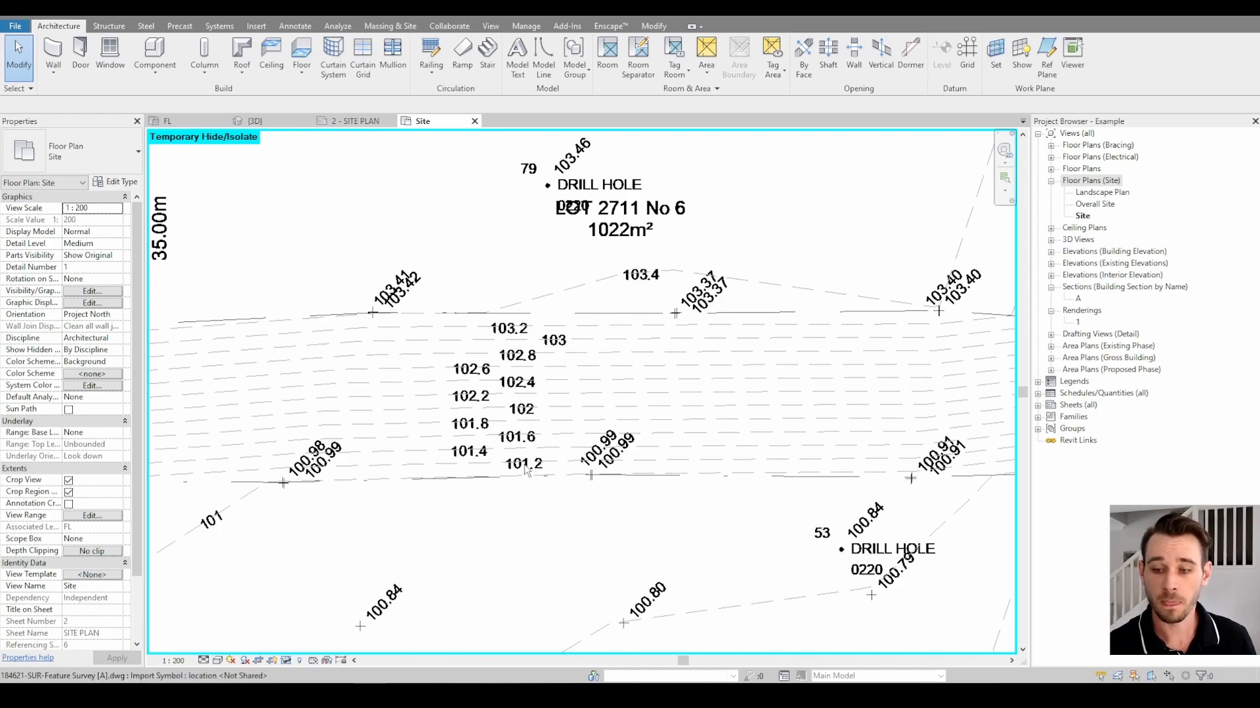
{"action": "mouse_move", "coordinate": [513, 421]}
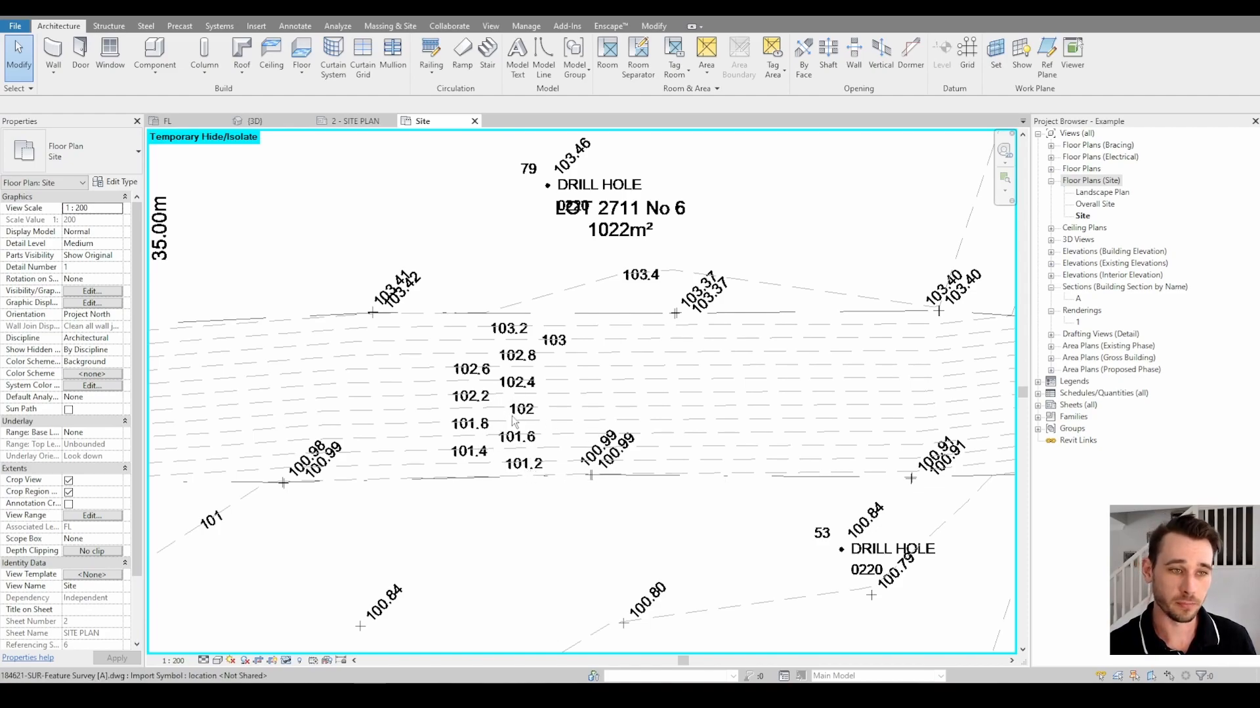
{"action": "mouse_move", "coordinate": [539, 475]}
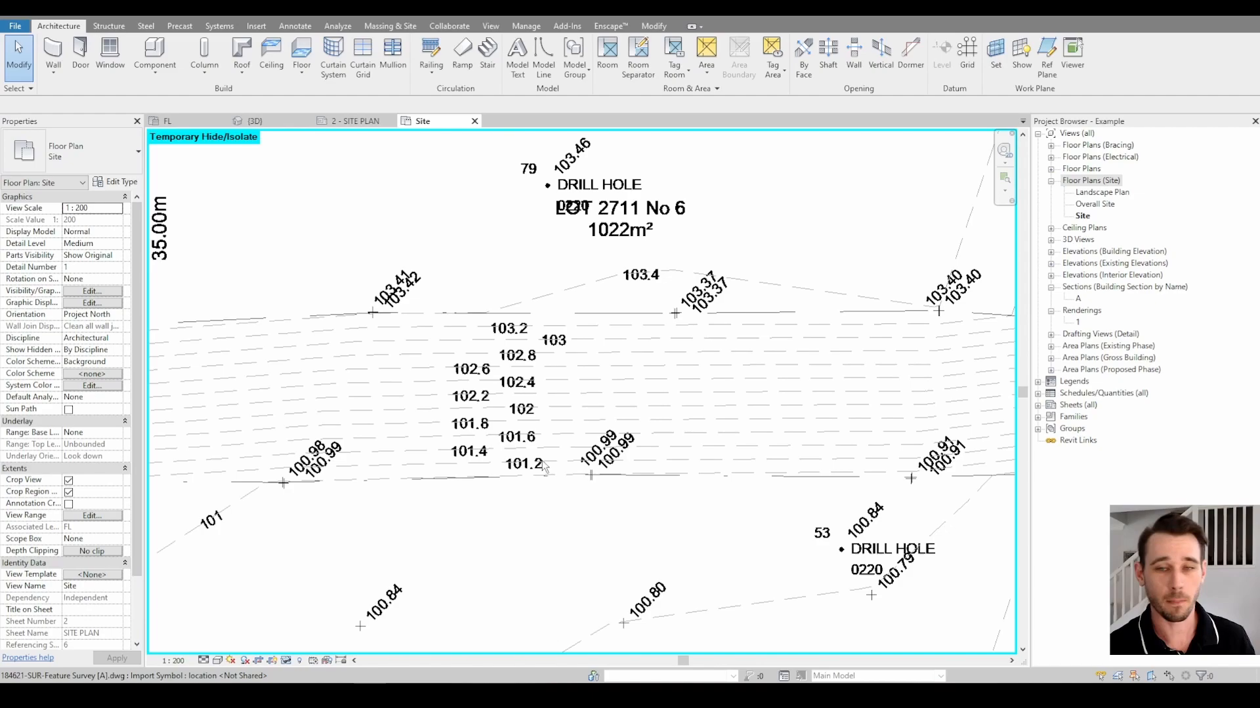
{"action": "mouse_move", "coordinate": [549, 476]}
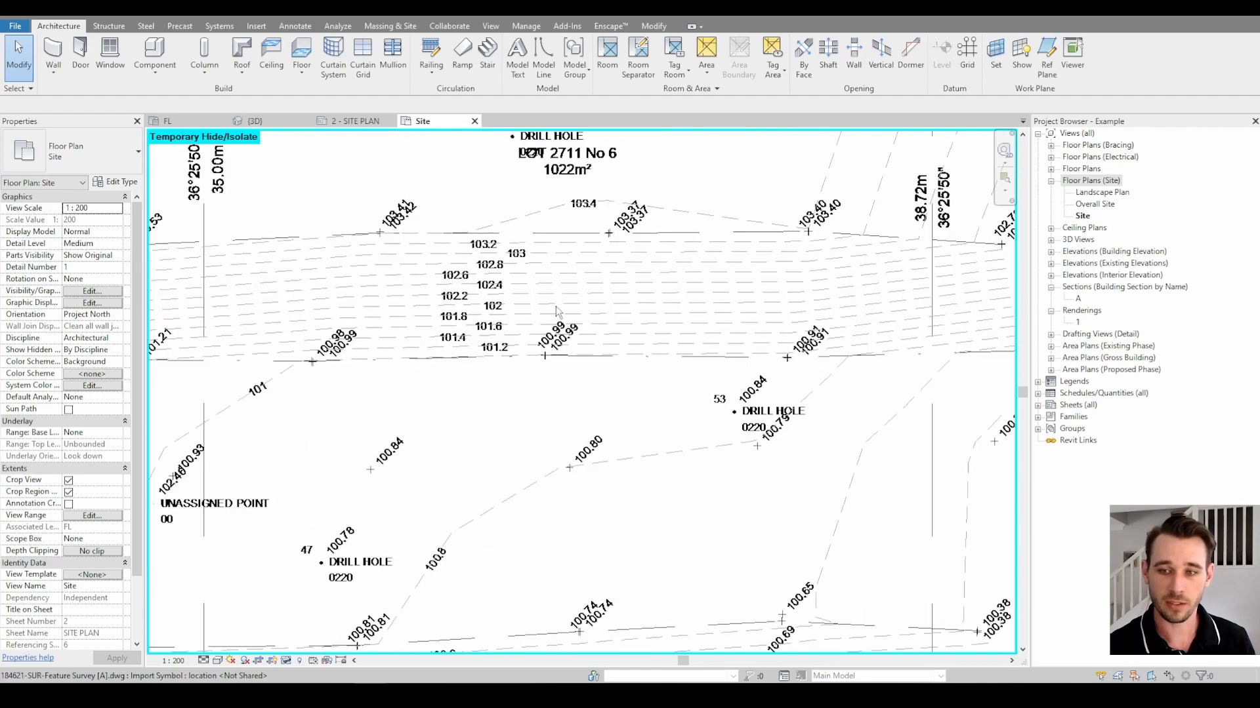
{"action": "mouse_move", "coordinate": [538, 308]}
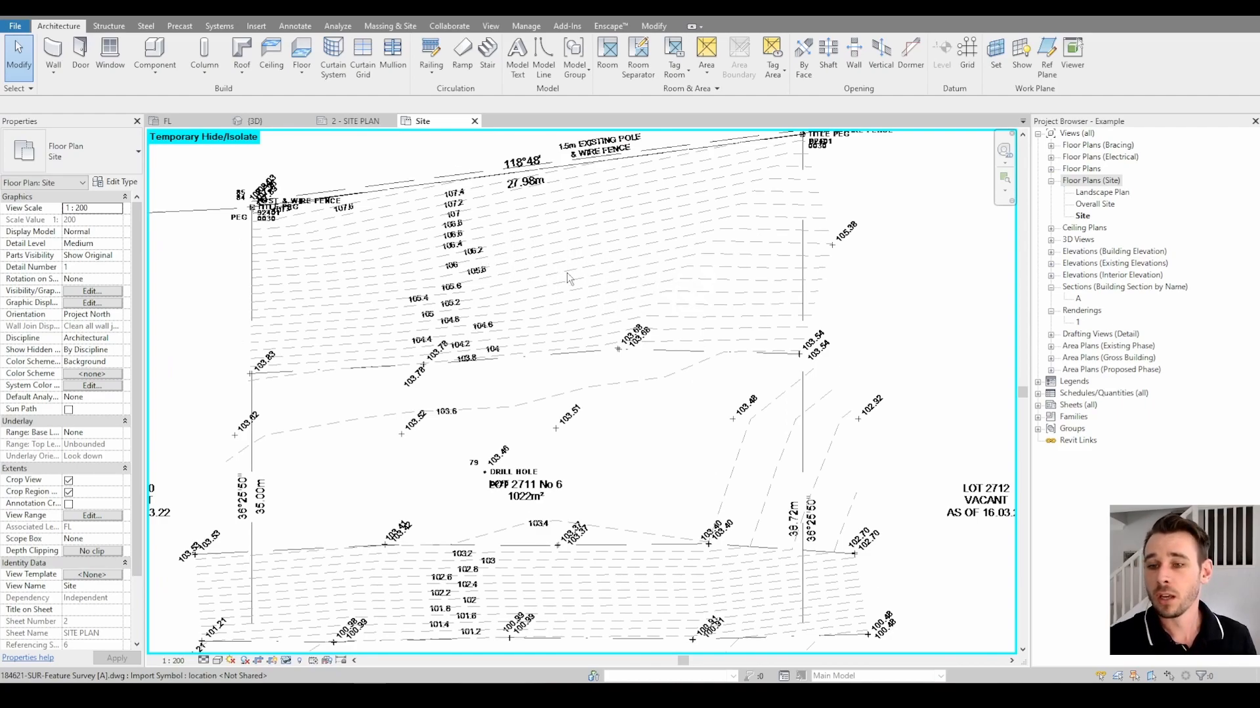
{"action": "mouse_move", "coordinate": [599, 327]}
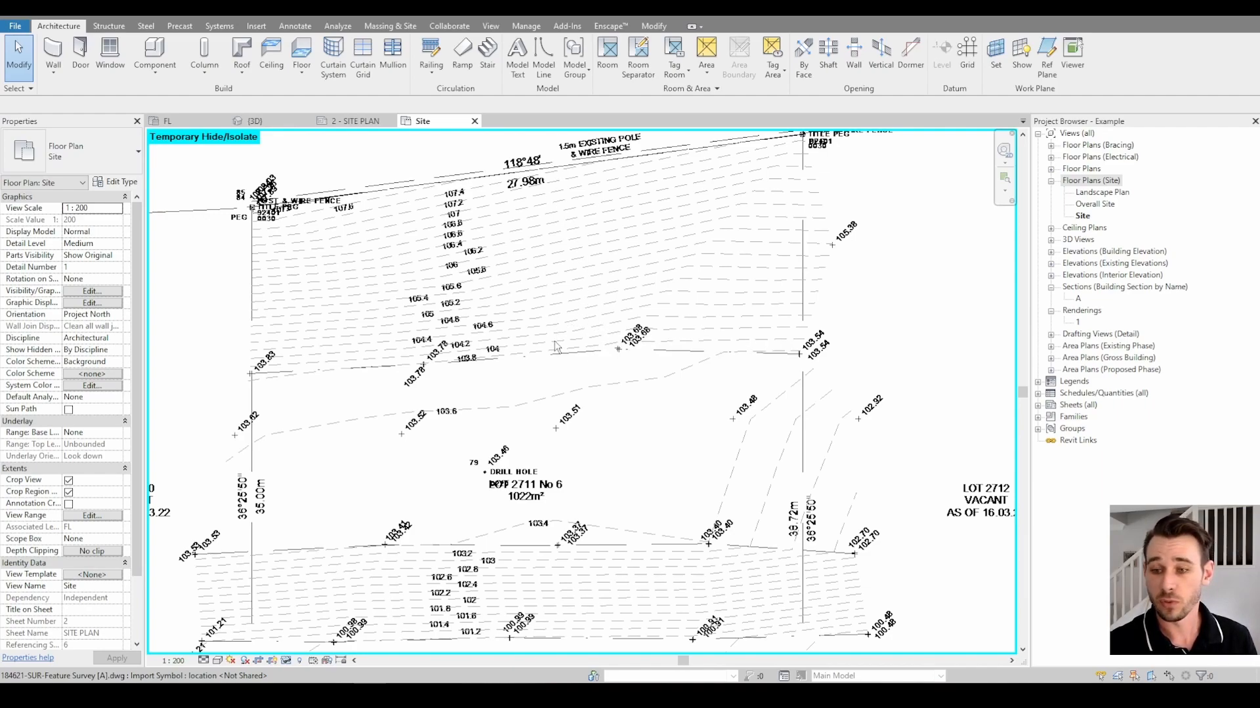
{"action": "mouse_move", "coordinate": [535, 343]}
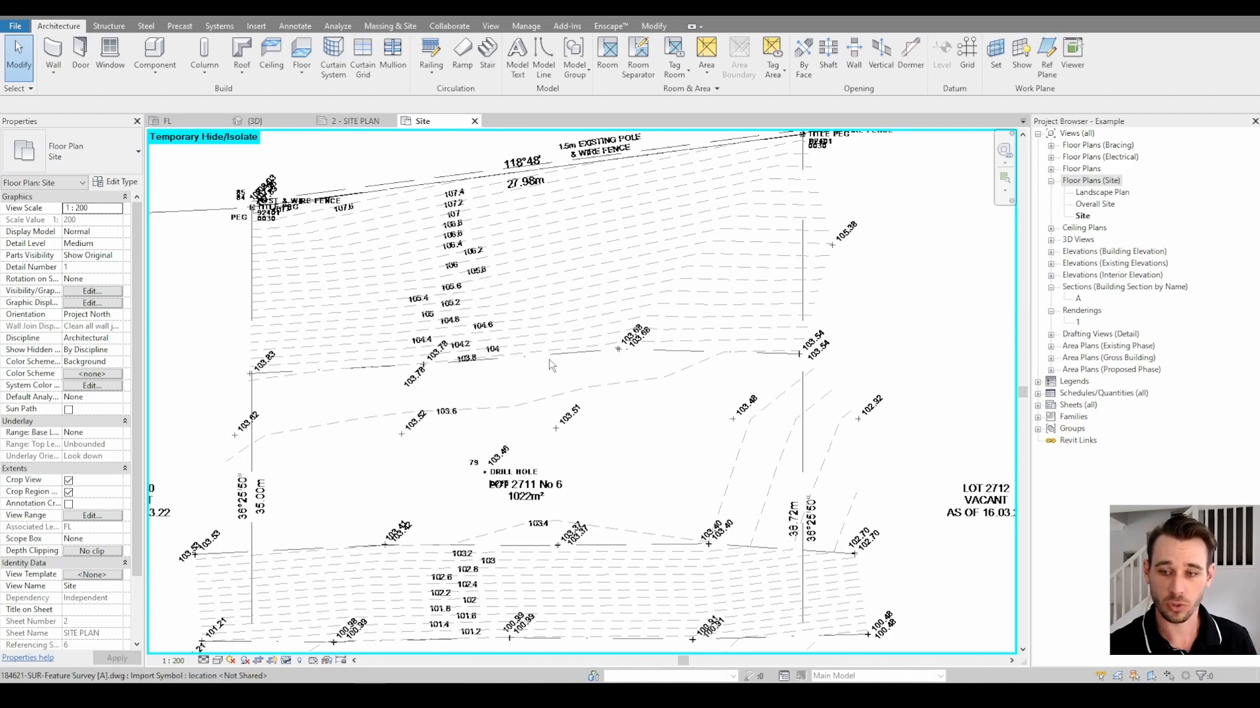
{"action": "mouse_move", "coordinate": [601, 279]}
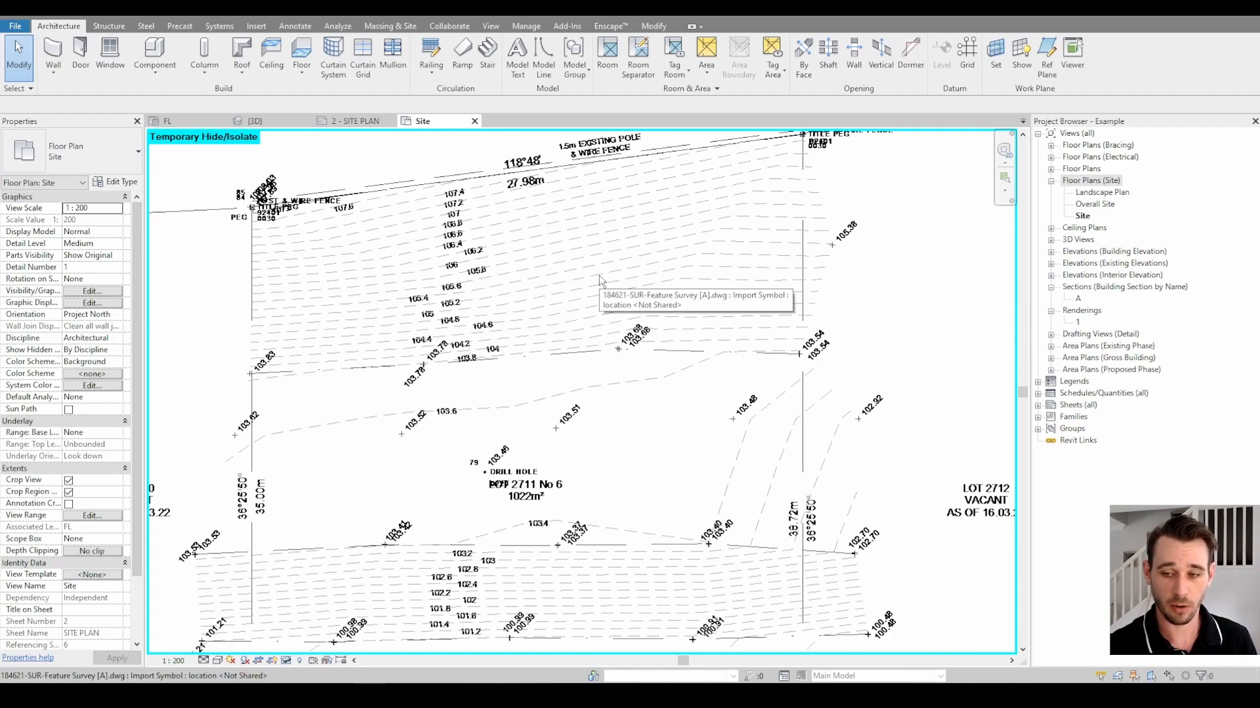
{"action": "mouse_move", "coordinate": [598, 297]}
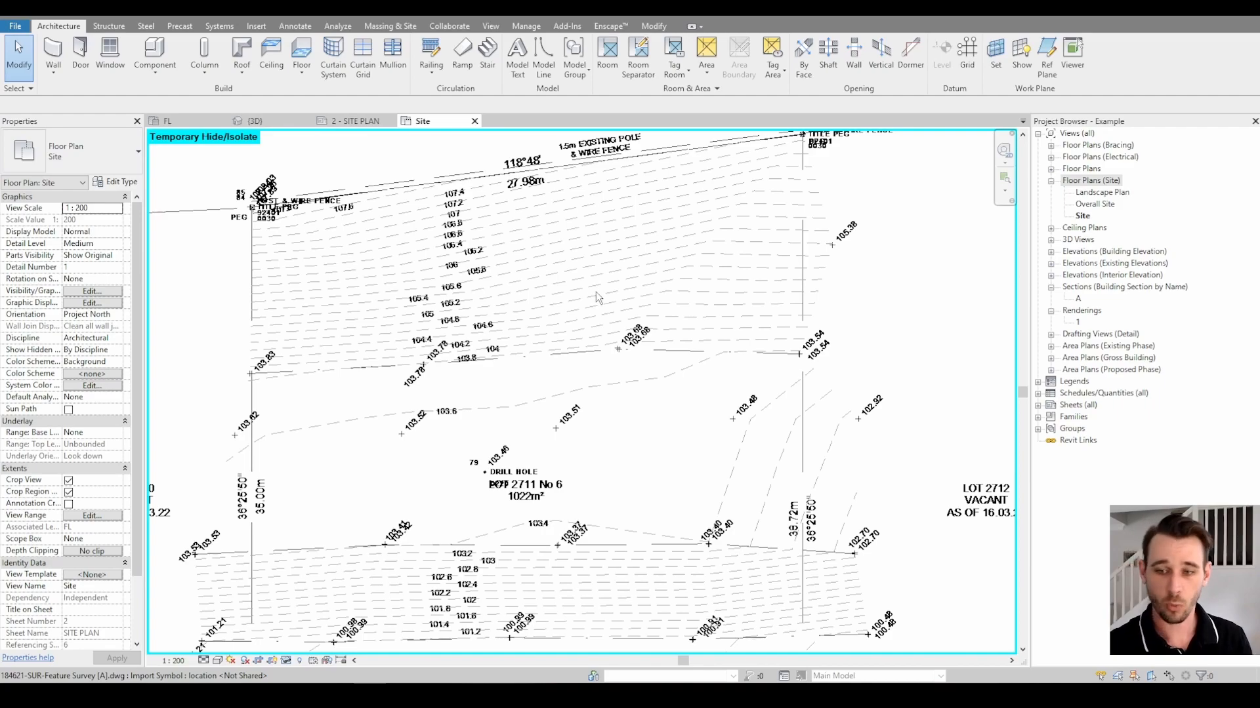
{"action": "mouse_move", "coordinate": [479, 368]}
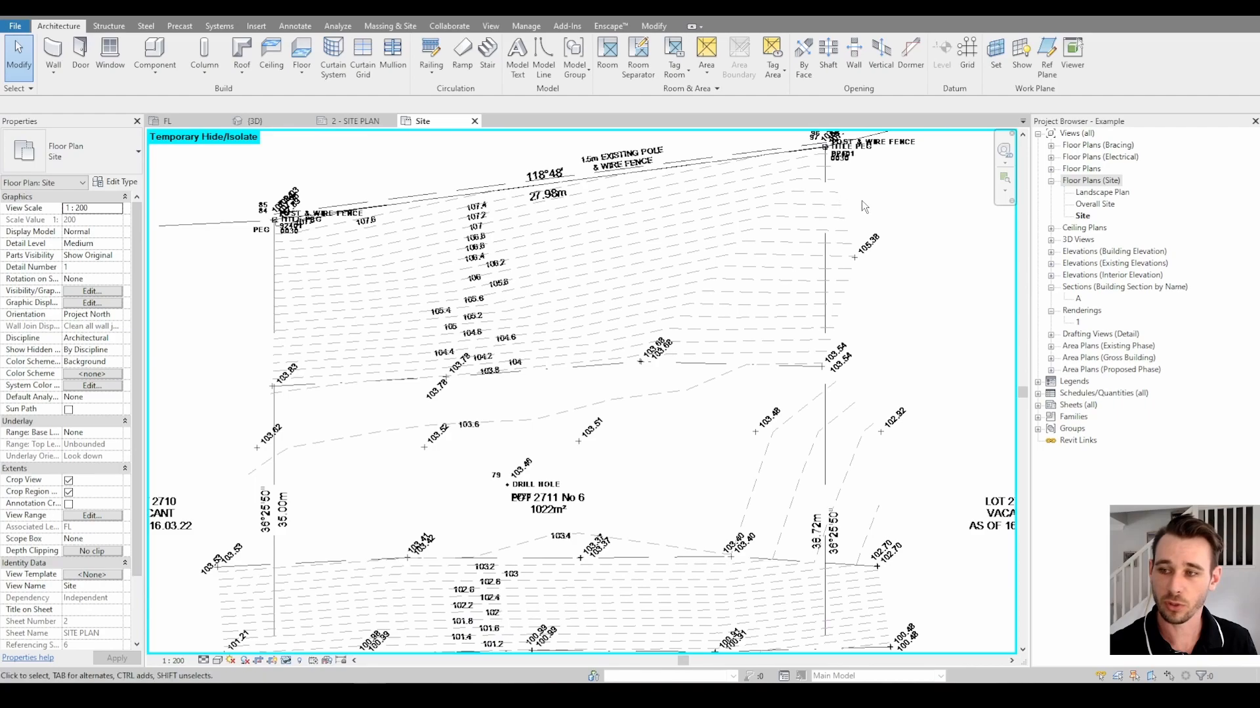
{"action": "mouse_move", "coordinate": [853, 229]}
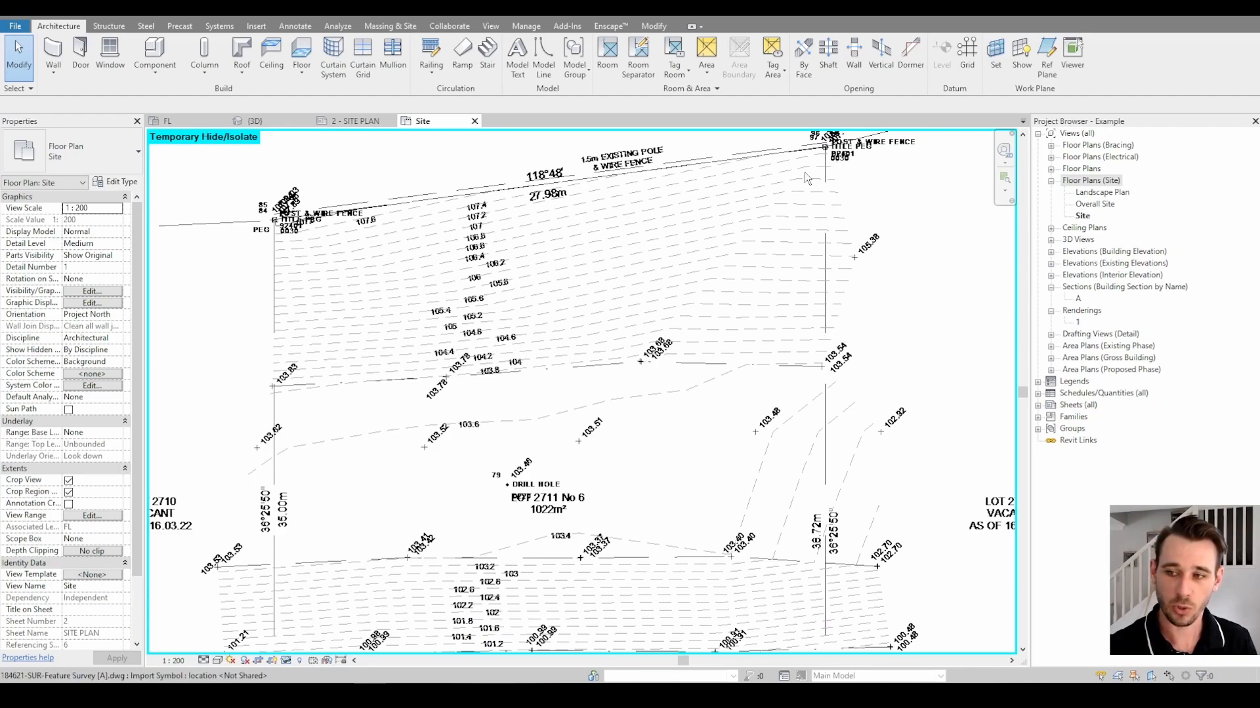
{"action": "mouse_move", "coordinate": [620, 246]}
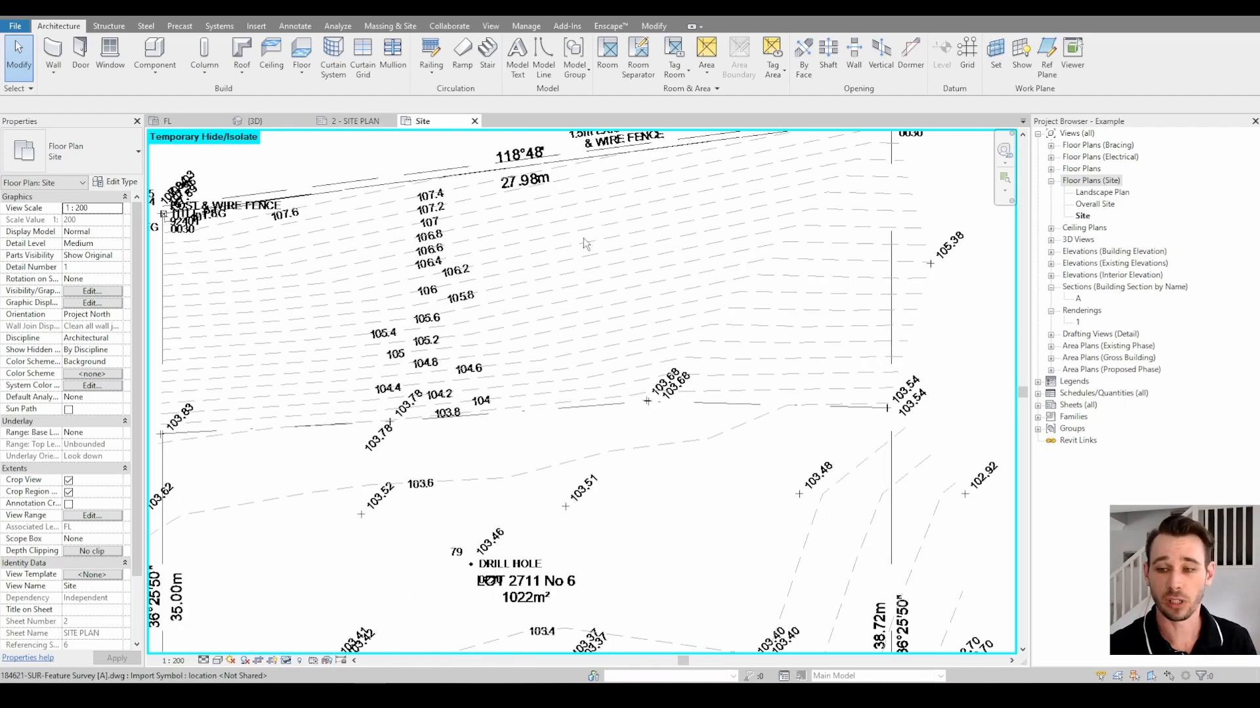
{"action": "mouse_move", "coordinate": [509, 236]}
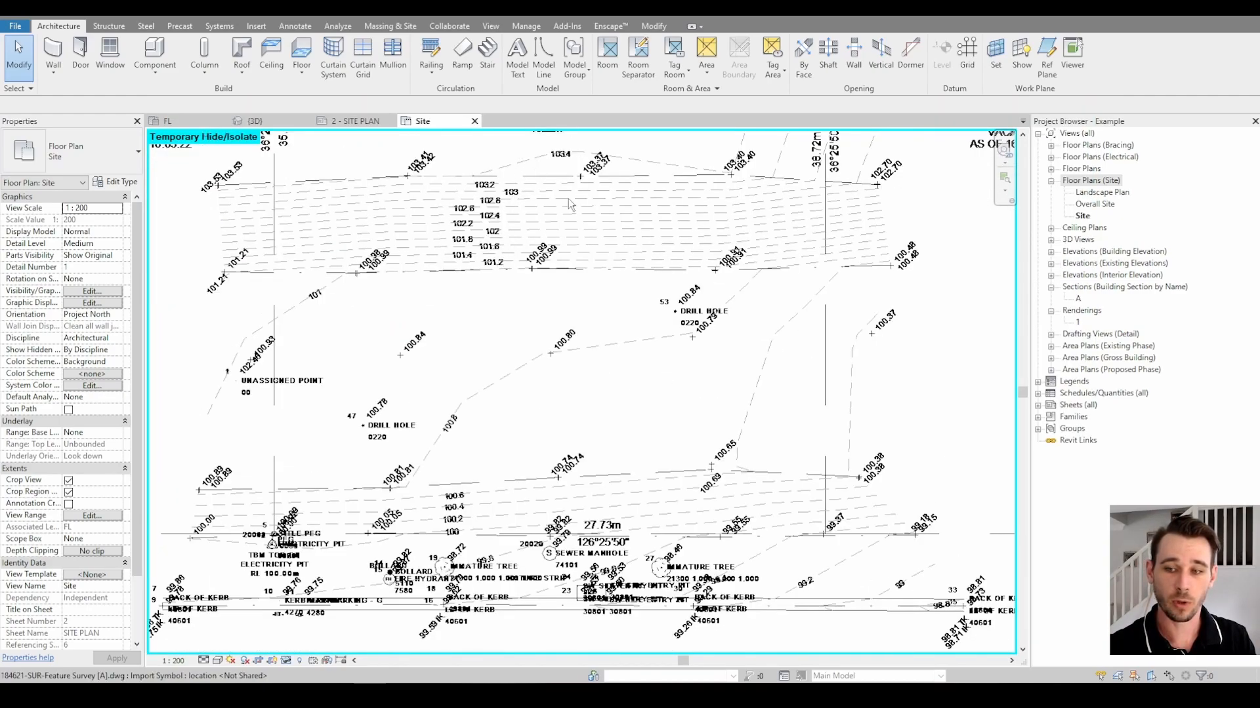
{"action": "mouse_move", "coordinate": [575, 189]}
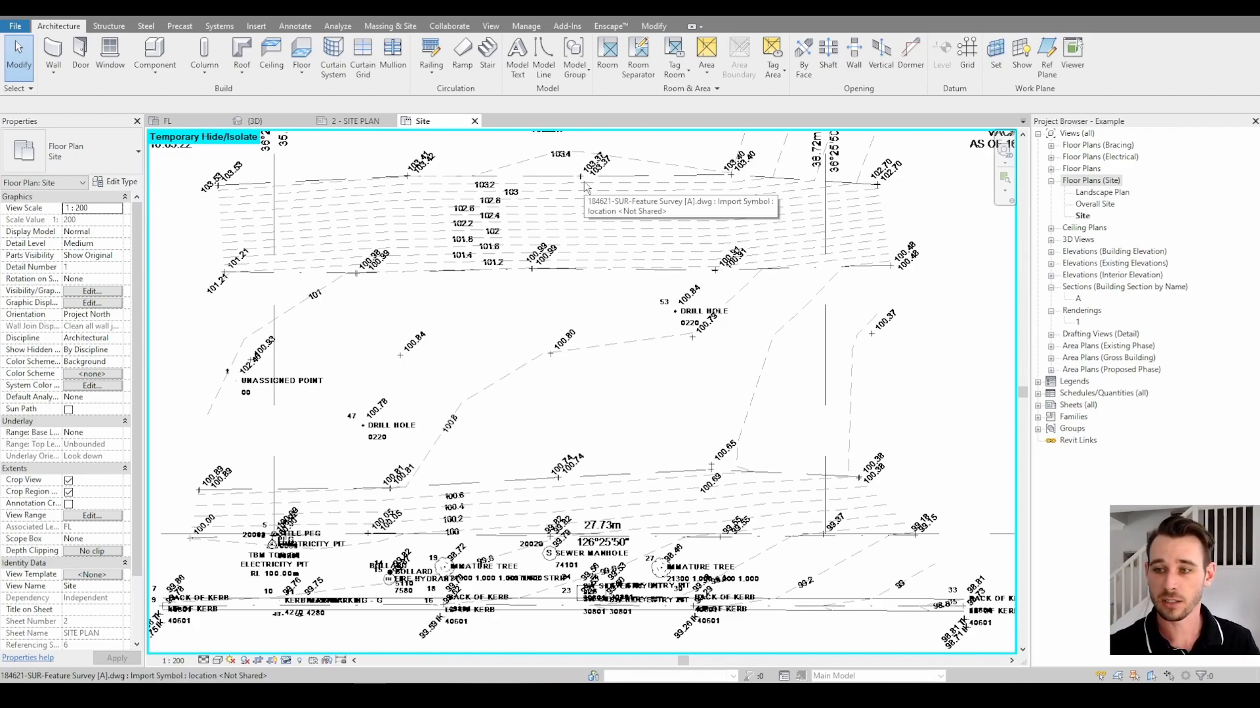
{"action": "mouse_move", "coordinate": [247, 162]}
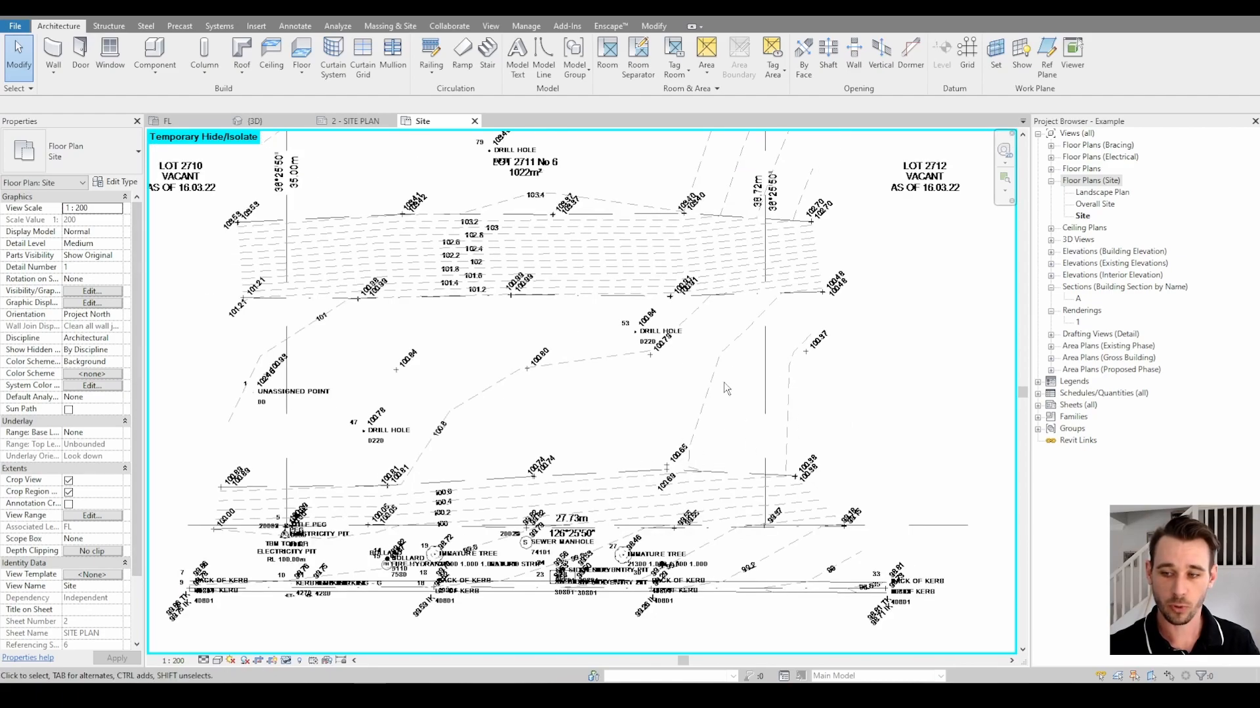
{"action": "mouse_move", "coordinate": [748, 325]}
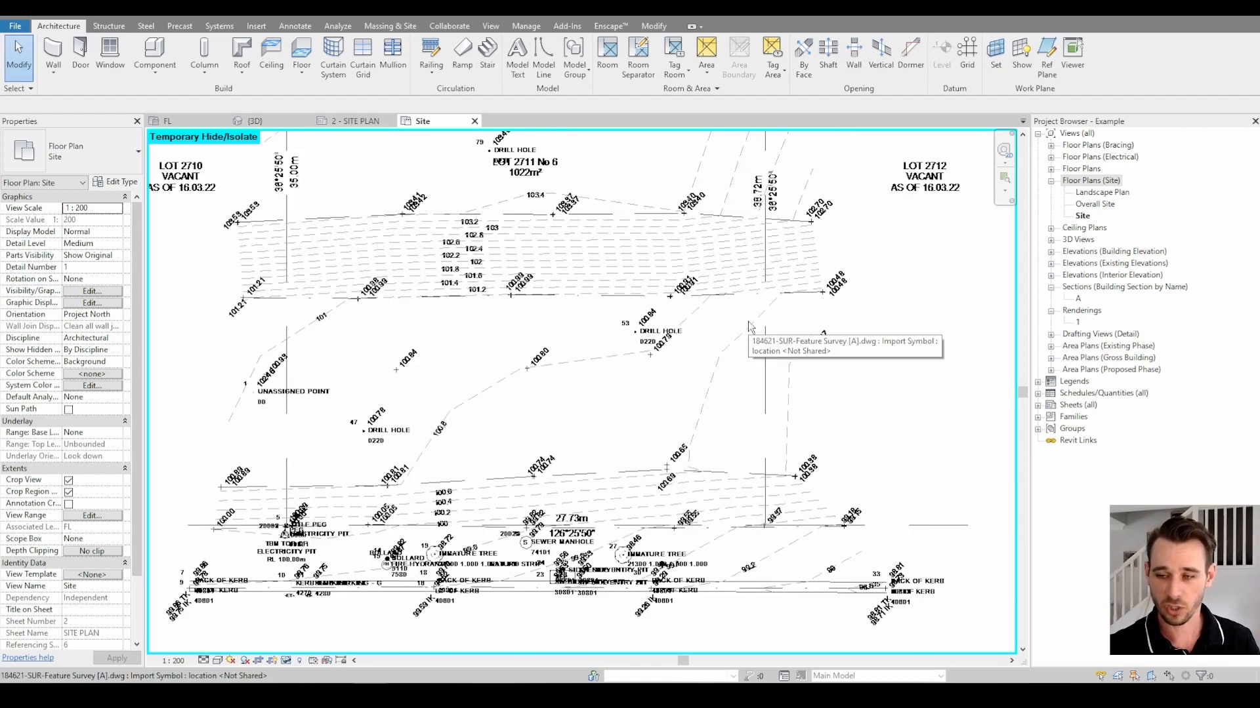
{"action": "mouse_move", "coordinate": [384, 404]}
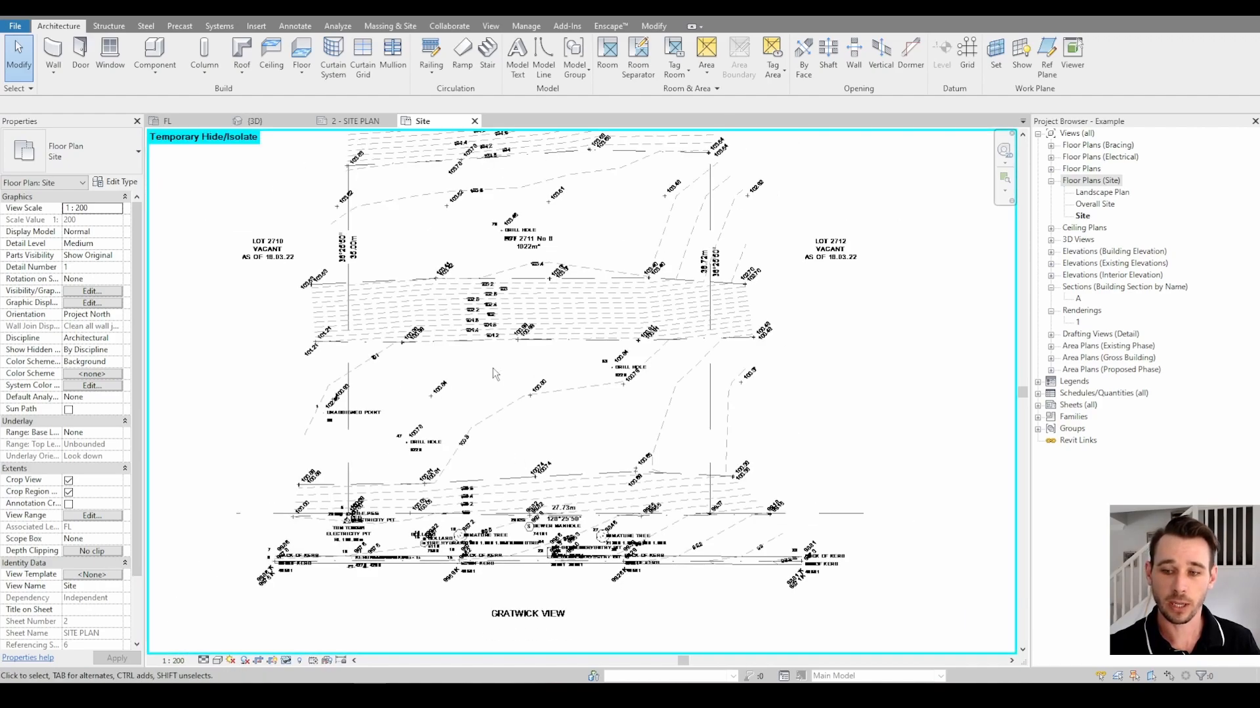
{"action": "mouse_move", "coordinate": [702, 203]}
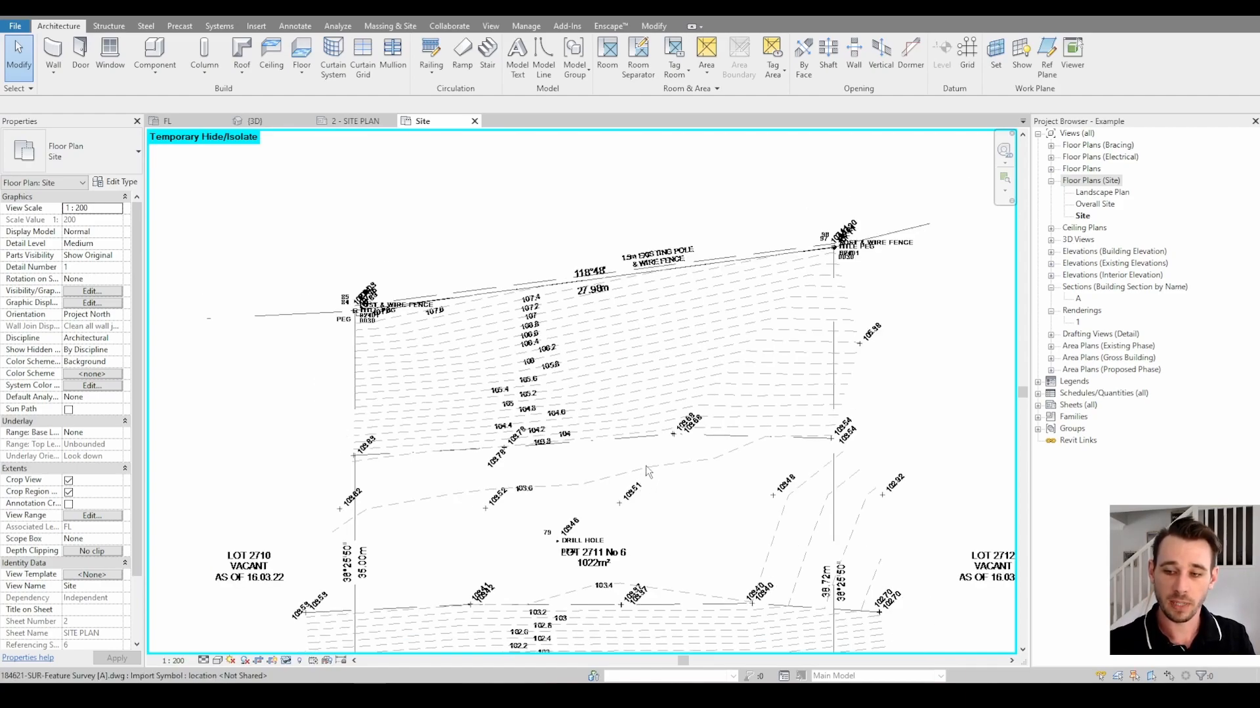
{"action": "mouse_move", "coordinate": [683, 467]}
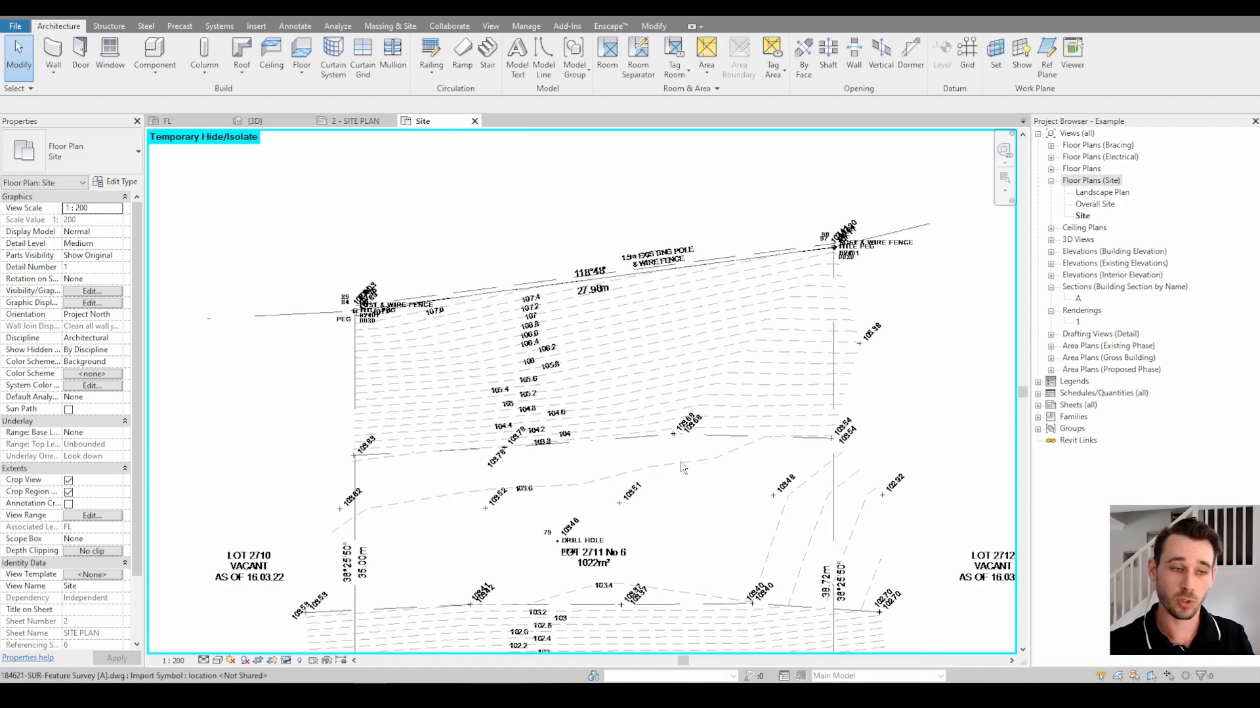
{"action": "mouse_move", "coordinate": [682, 467]}
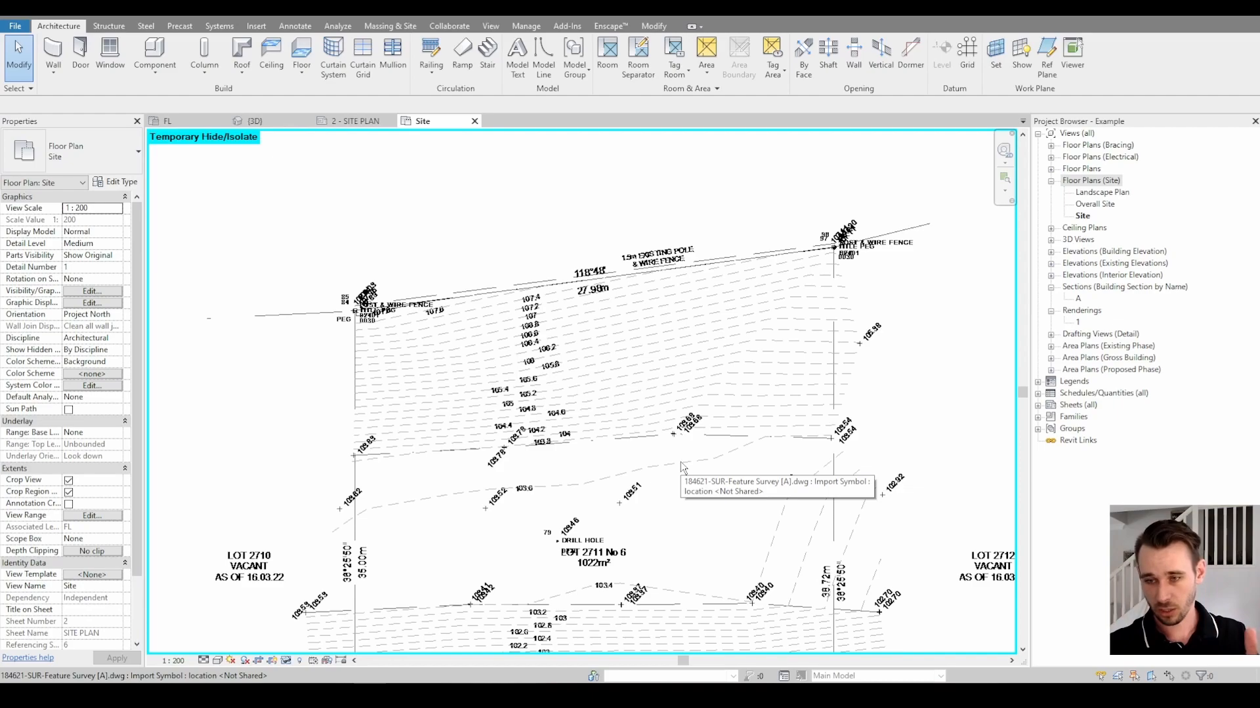
{"action": "mouse_move", "coordinate": [630, 423]}
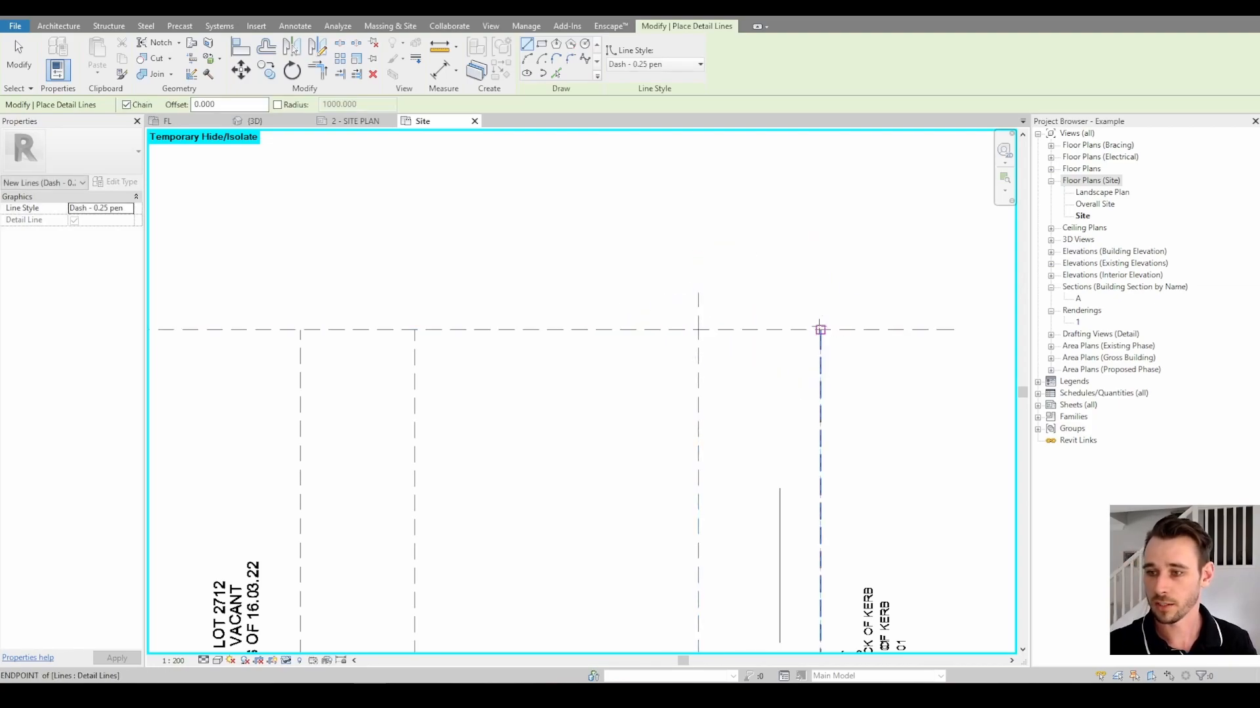
Finish a dashed profile line of the lot boundary over the survey
{"action": "left_click", "coordinate": [819, 331]}
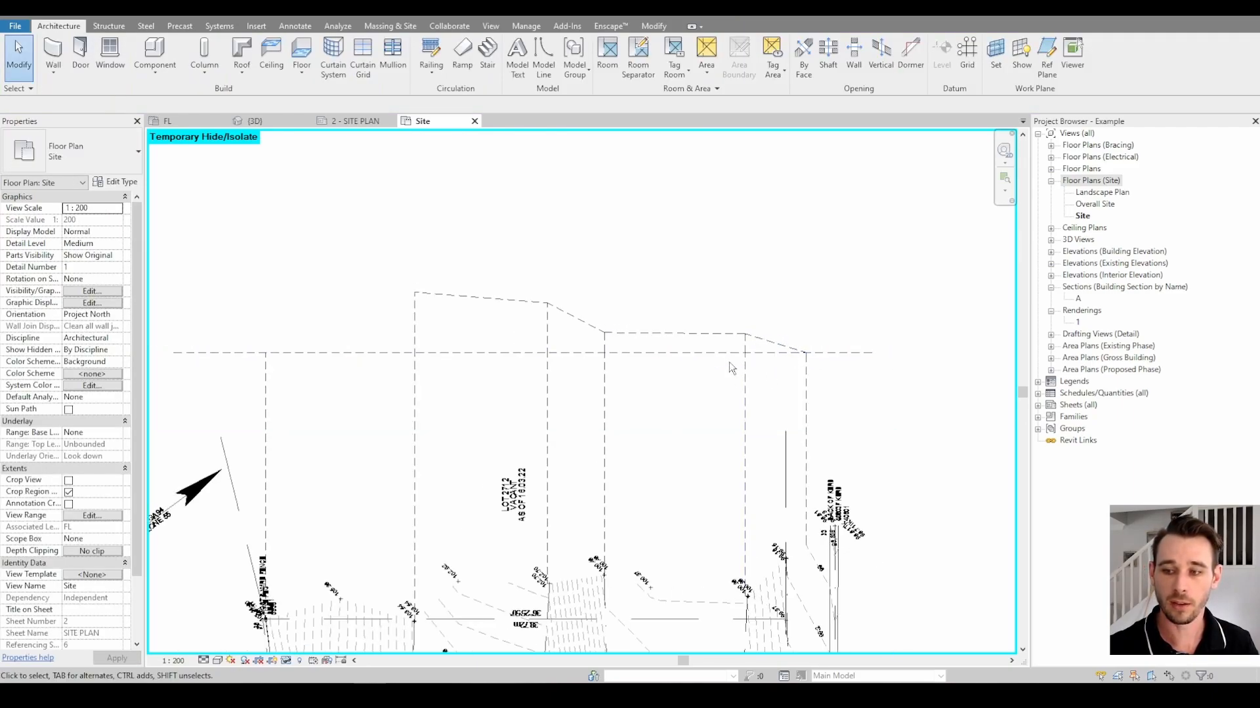
{"action": "mouse_move", "coordinate": [473, 320]}
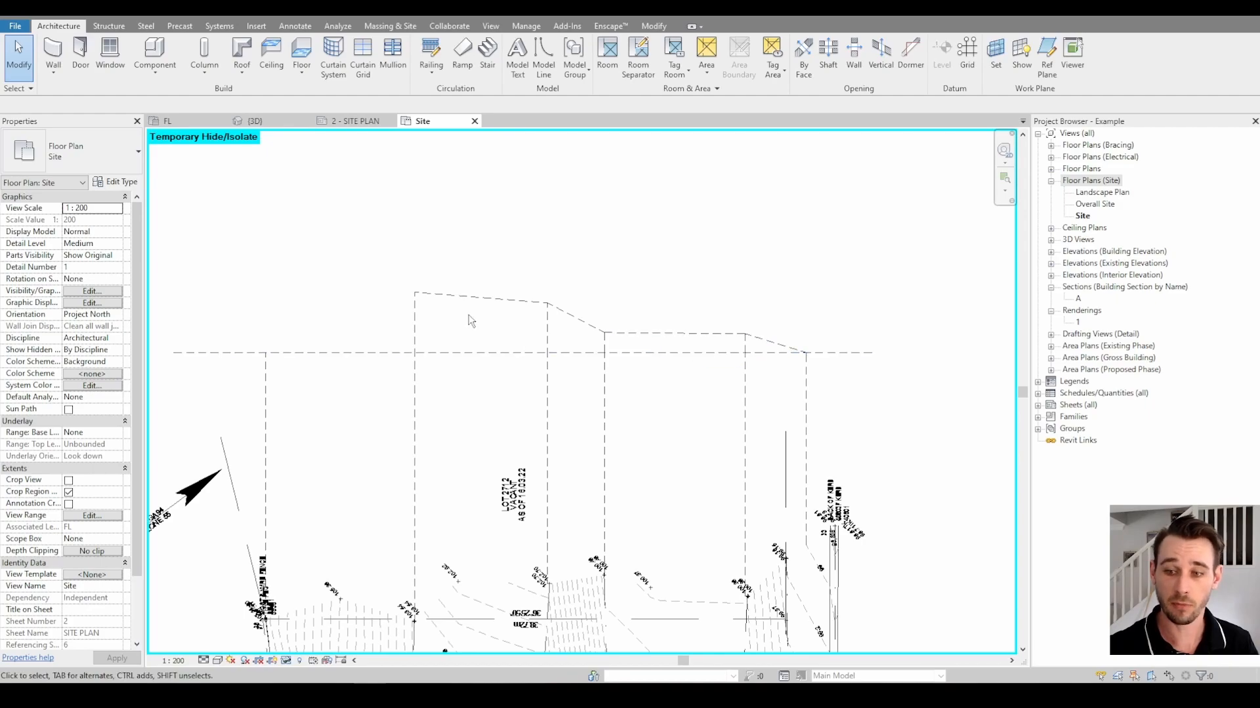
{"action": "mouse_move", "coordinate": [882, 352]}
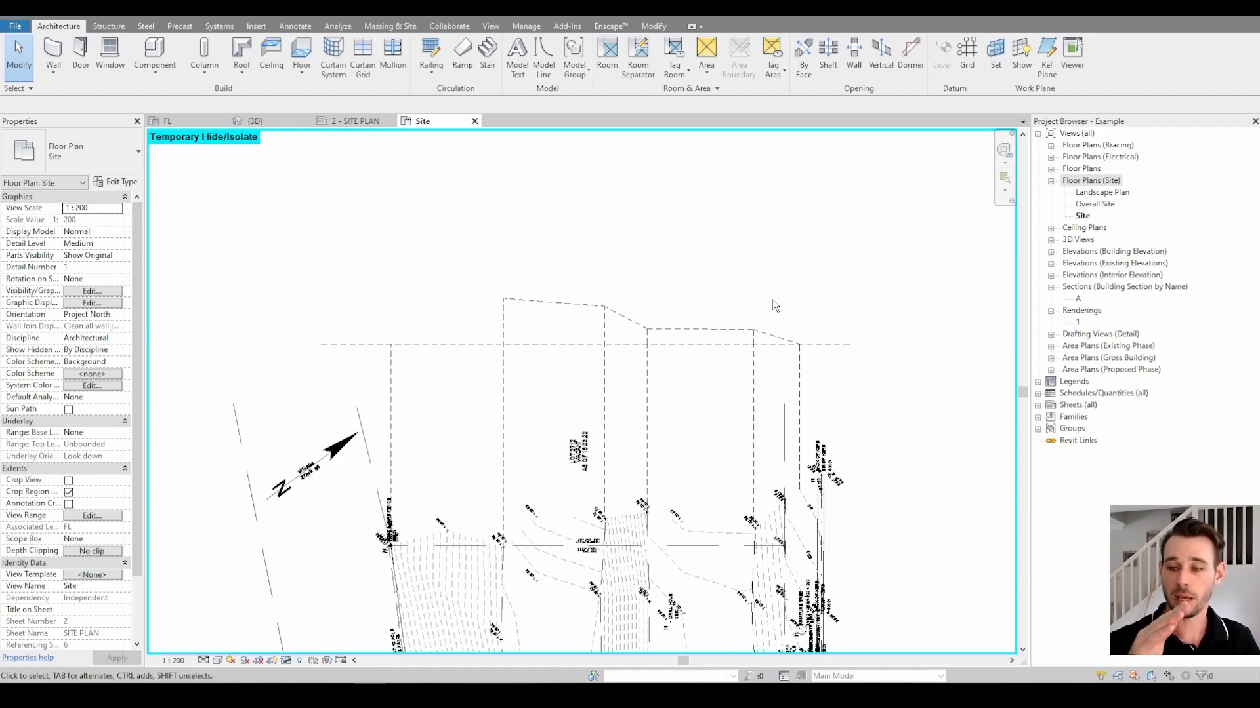
{"action": "mouse_move", "coordinate": [706, 237]}
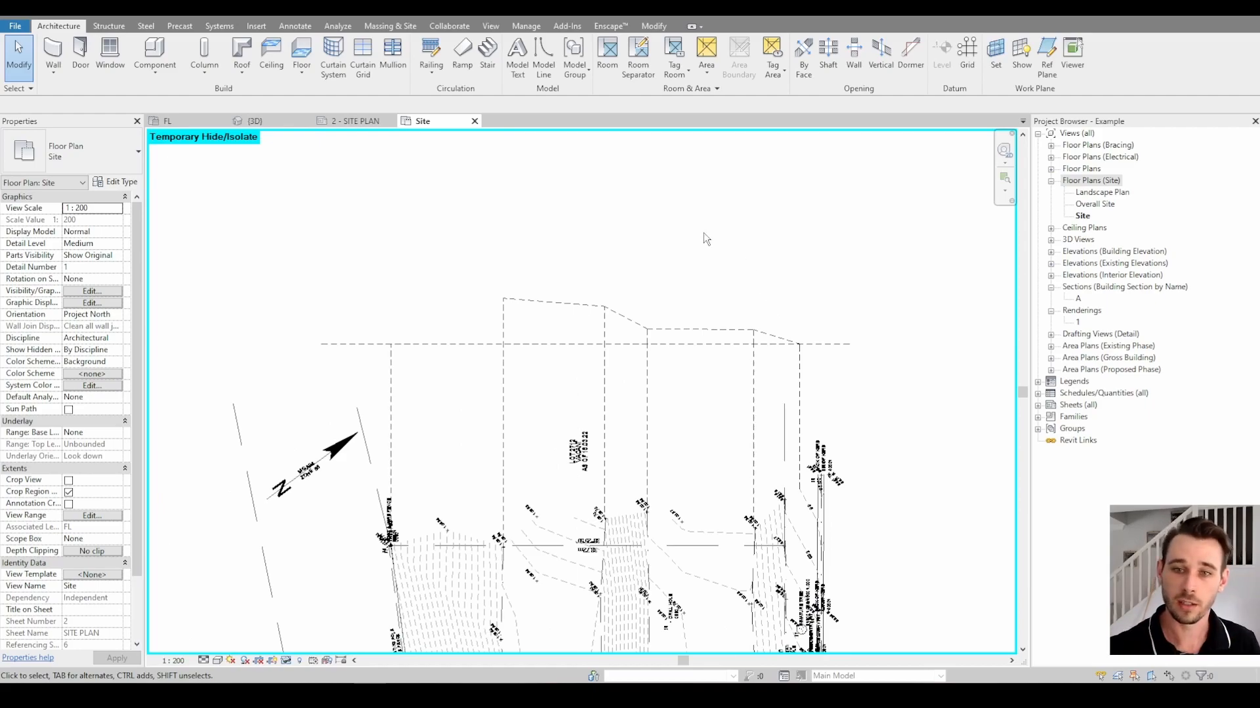
{"action": "left_click", "coordinate": [249, 121]}
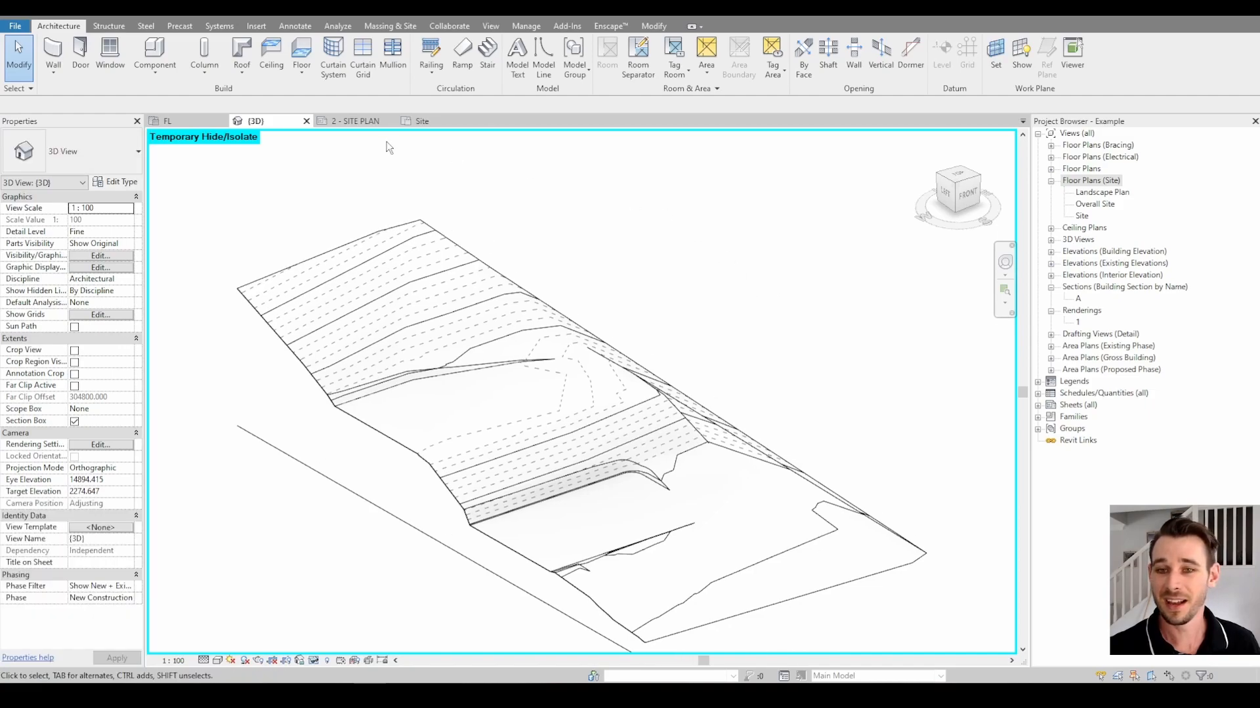
{"action": "left_click", "coordinate": [422, 121]}
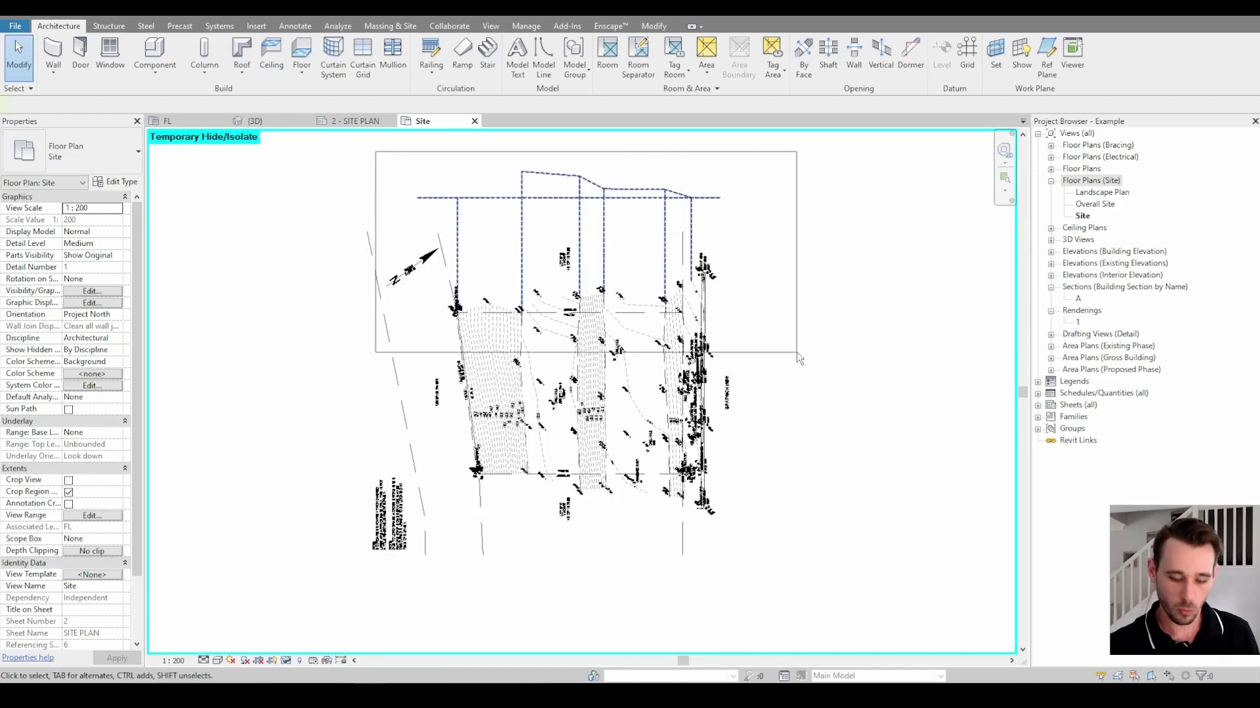
Select and clear the survey import, then reset temporary hide/isolate so the residence reappears
{"action": "left_click", "coordinate": [610, 320]}
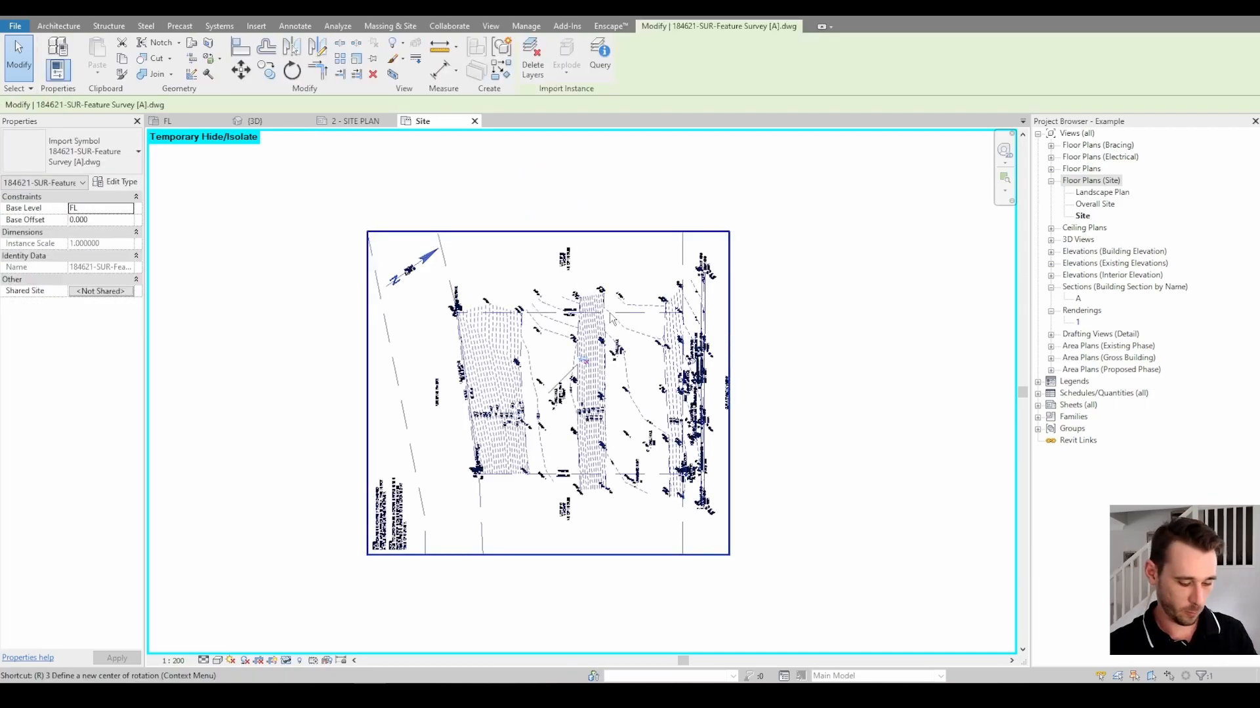
{"action": "left_click", "coordinate": [58, 25]}
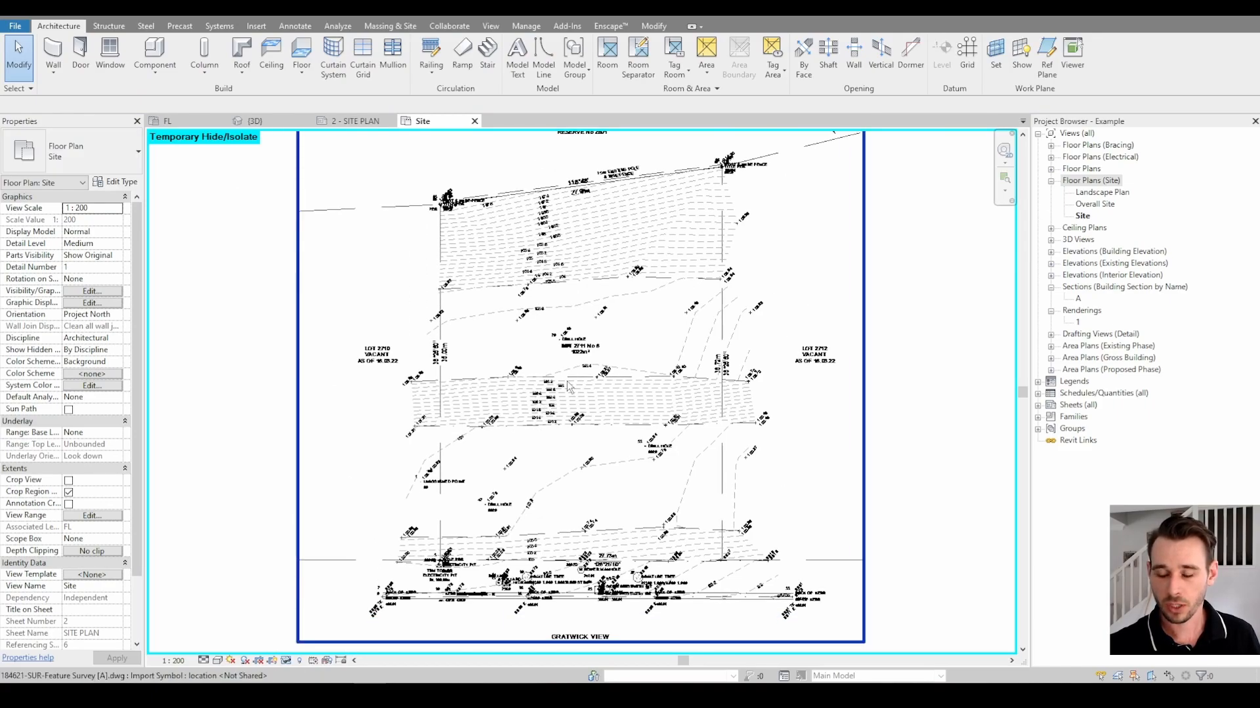
{"action": "mouse_move", "coordinate": [569, 391]}
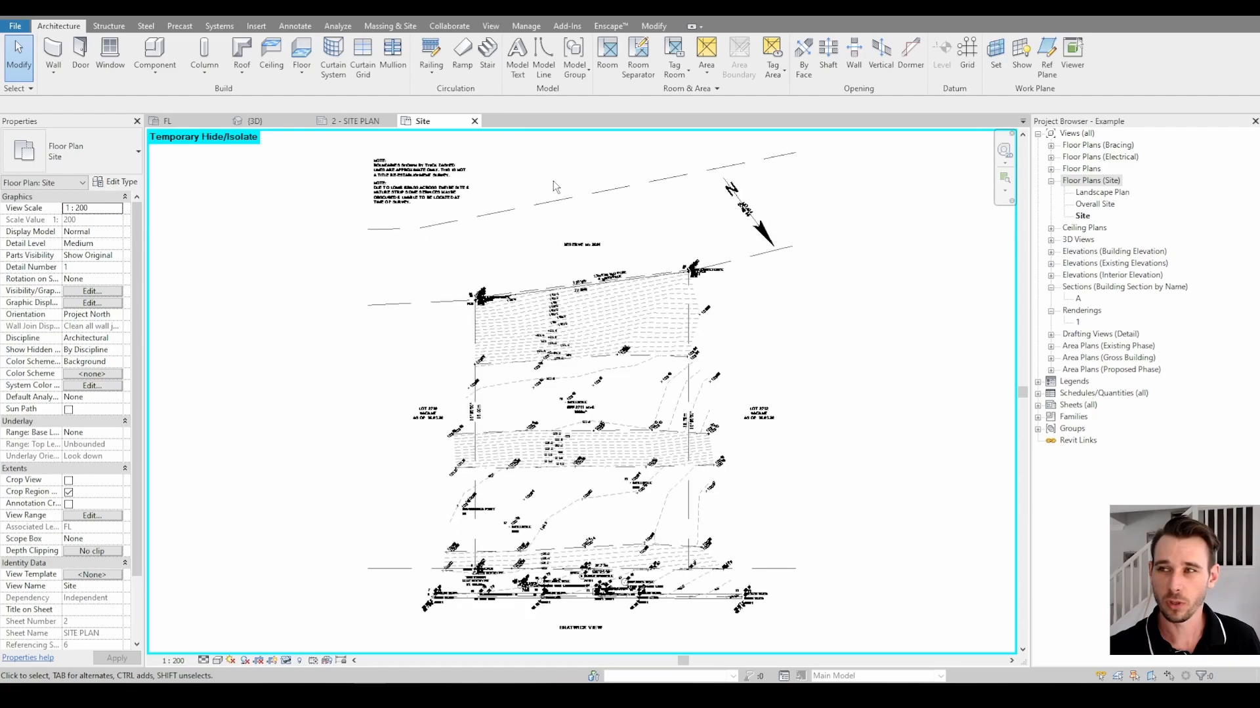
{"action": "left_click", "coordinate": [425, 202]}
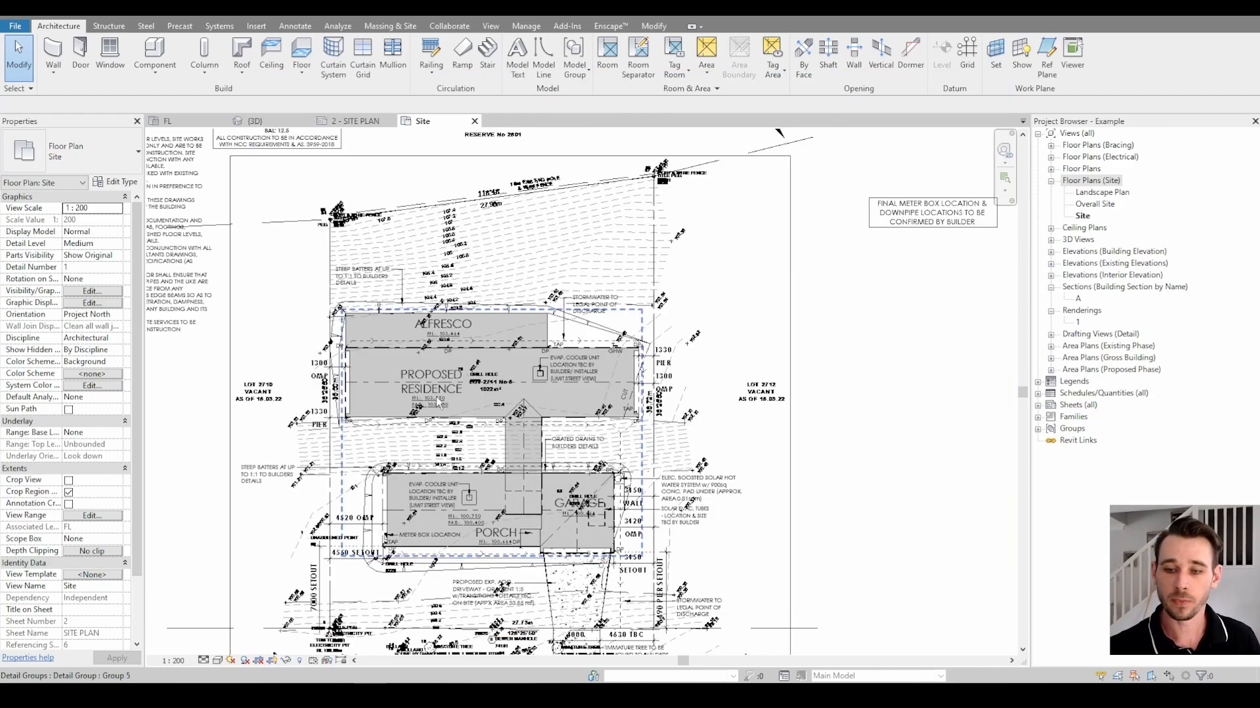
{"action": "mouse_move", "coordinate": [441, 417]}
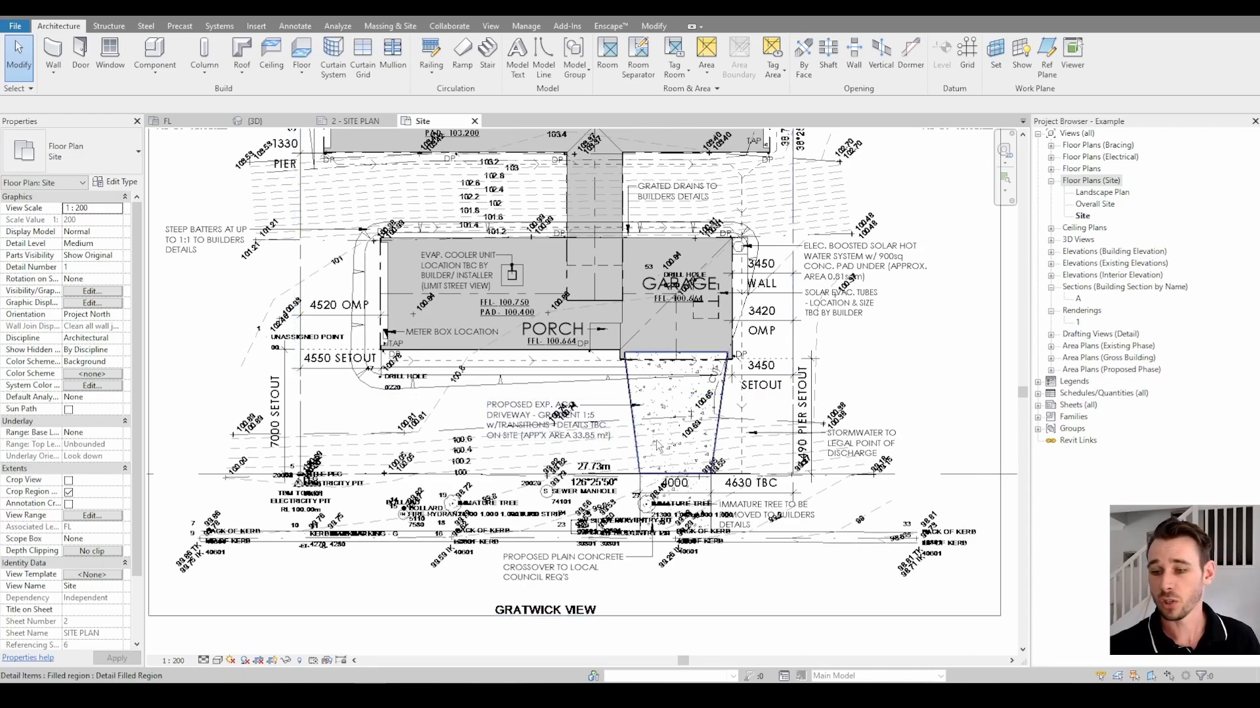
{"action": "left_click", "coordinate": [254, 121]}
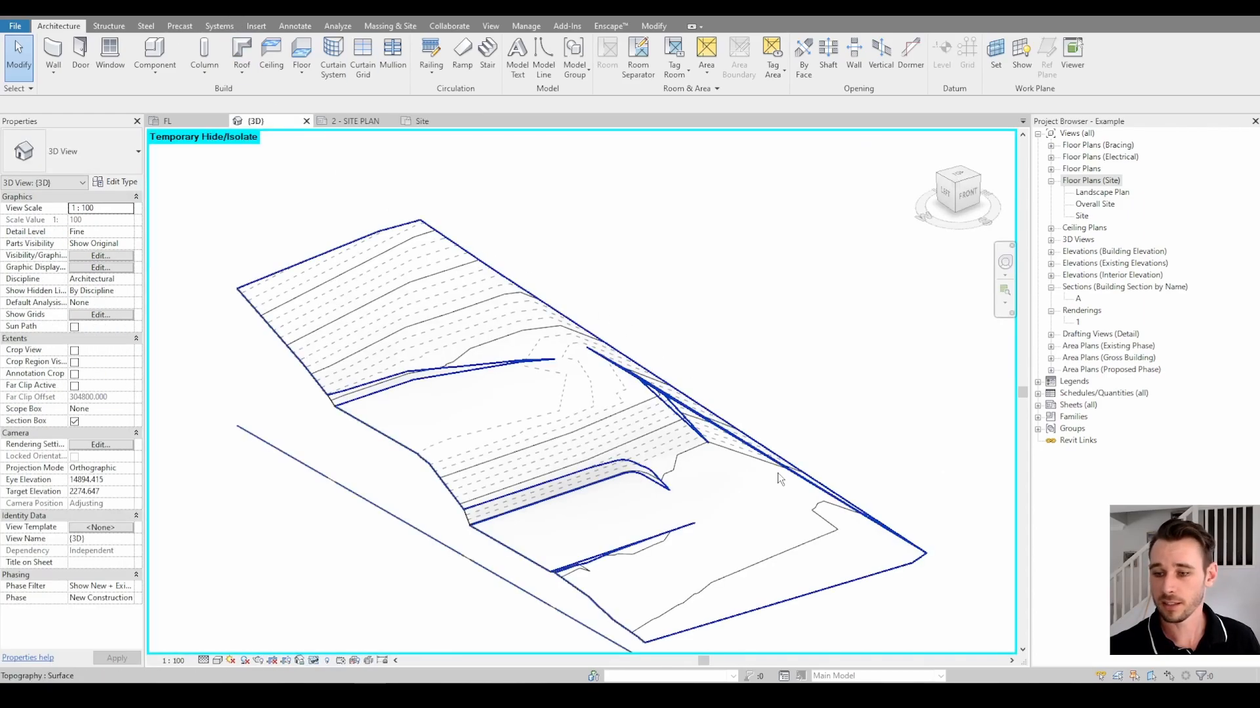
{"action": "left_click", "coordinate": [423, 120]}
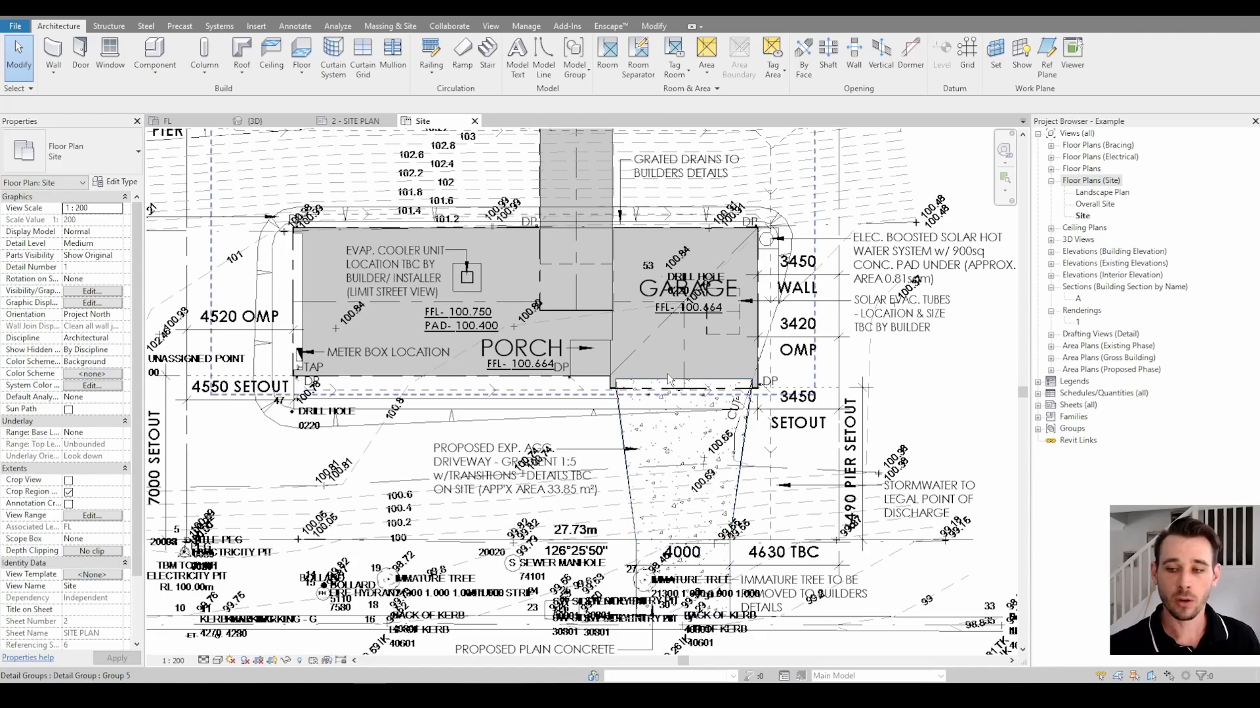
{"action": "left_click", "coordinate": [676, 470]}
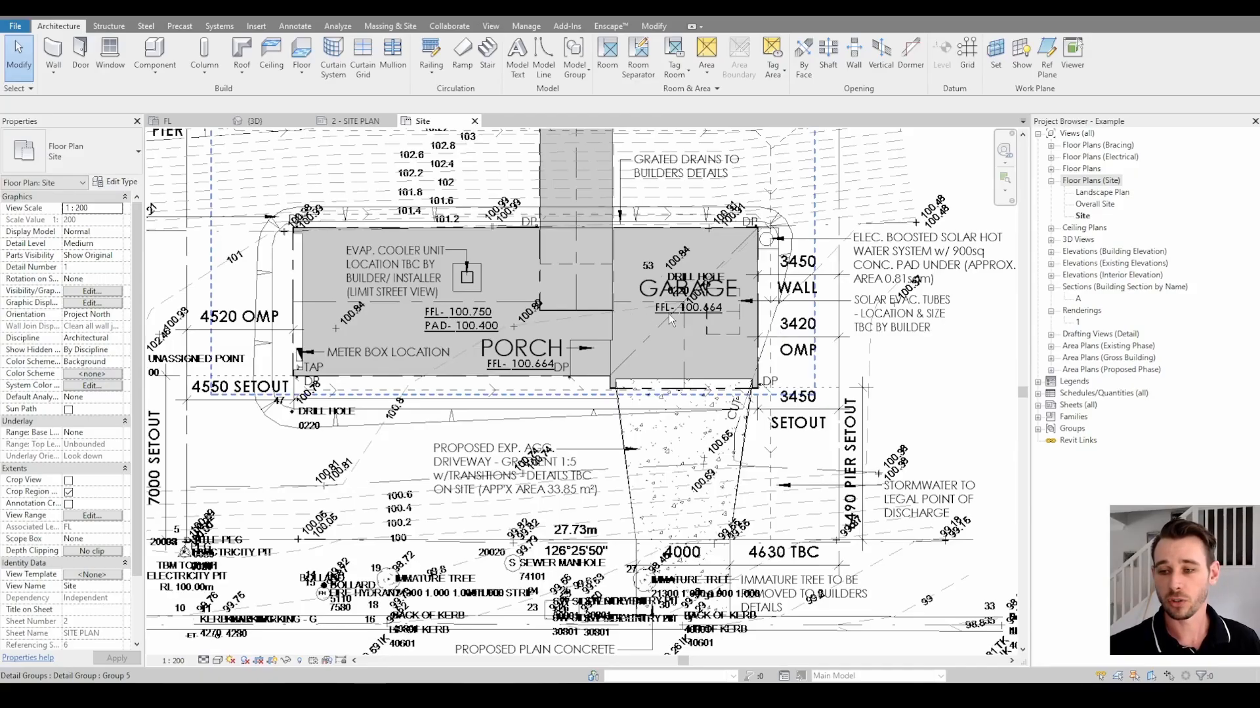
{"action": "mouse_move", "coordinate": [670, 318]}
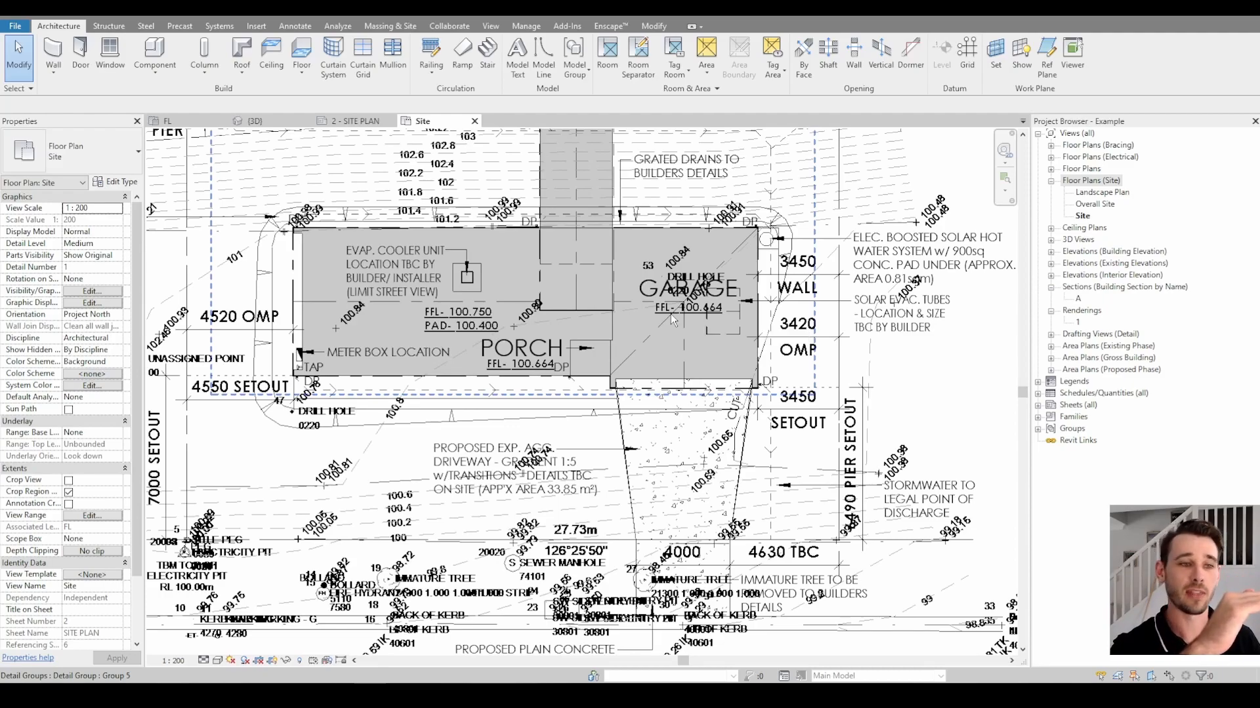
{"action": "mouse_move", "coordinate": [700, 315]}
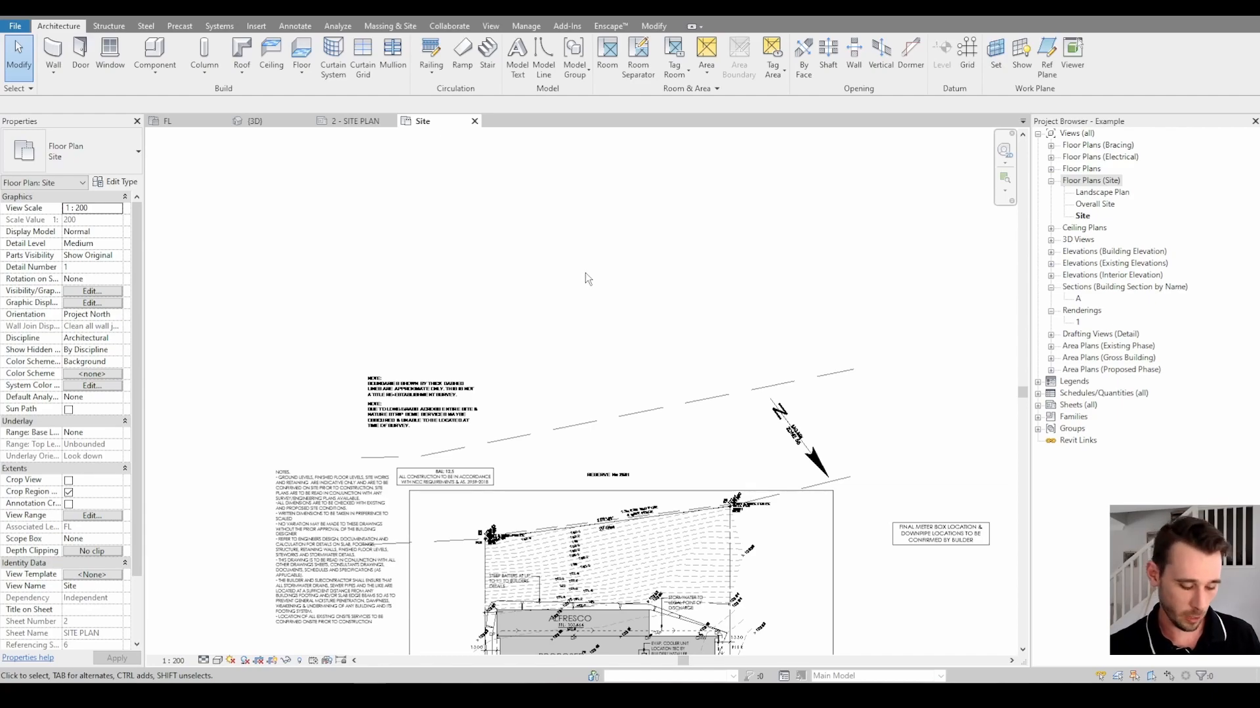
{"action": "mouse_move", "coordinate": [543, 290]}
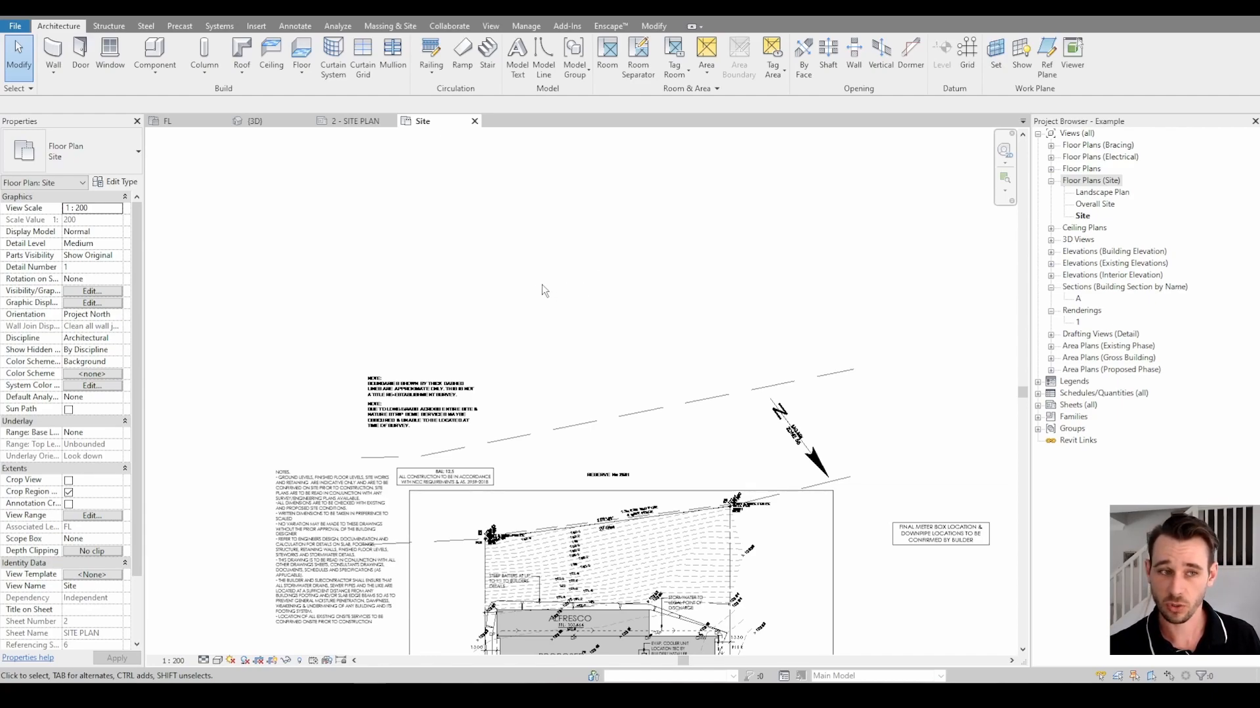
{"action": "mouse_move", "coordinate": [614, 308]}
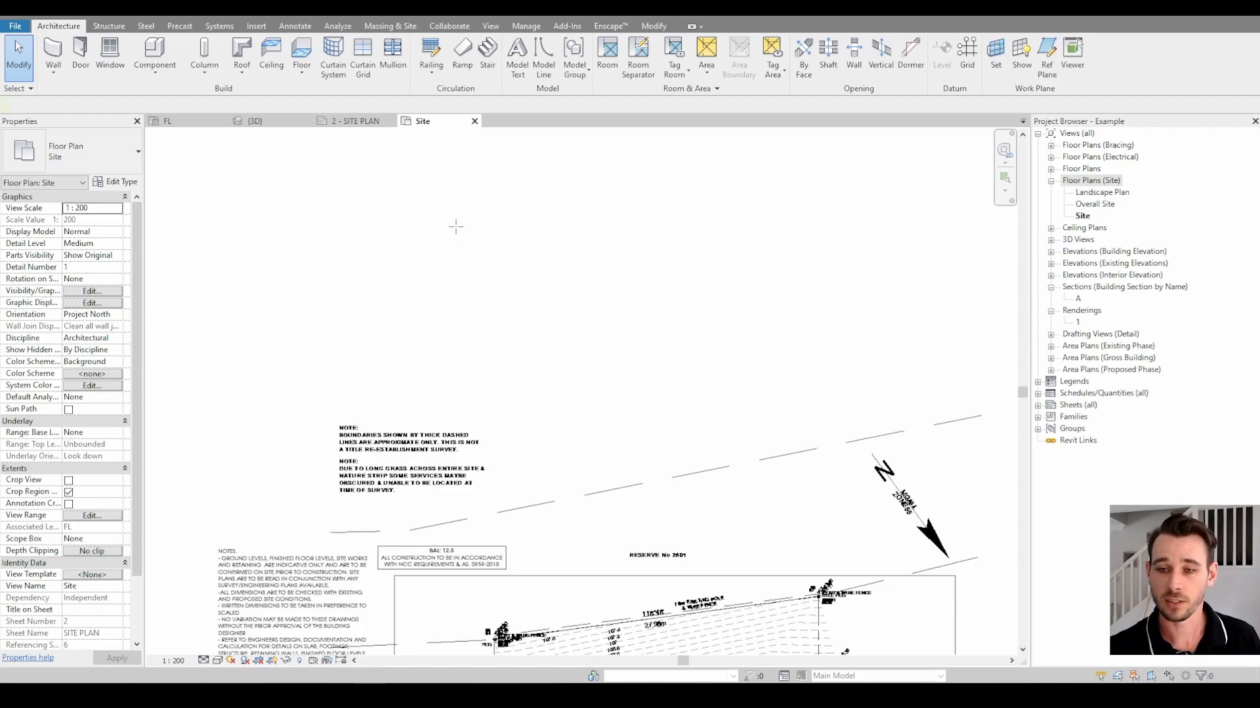
Start another detail line in the Red Dash style on the section sketch
{"action": "left_click", "coordinate": [698, 65]}
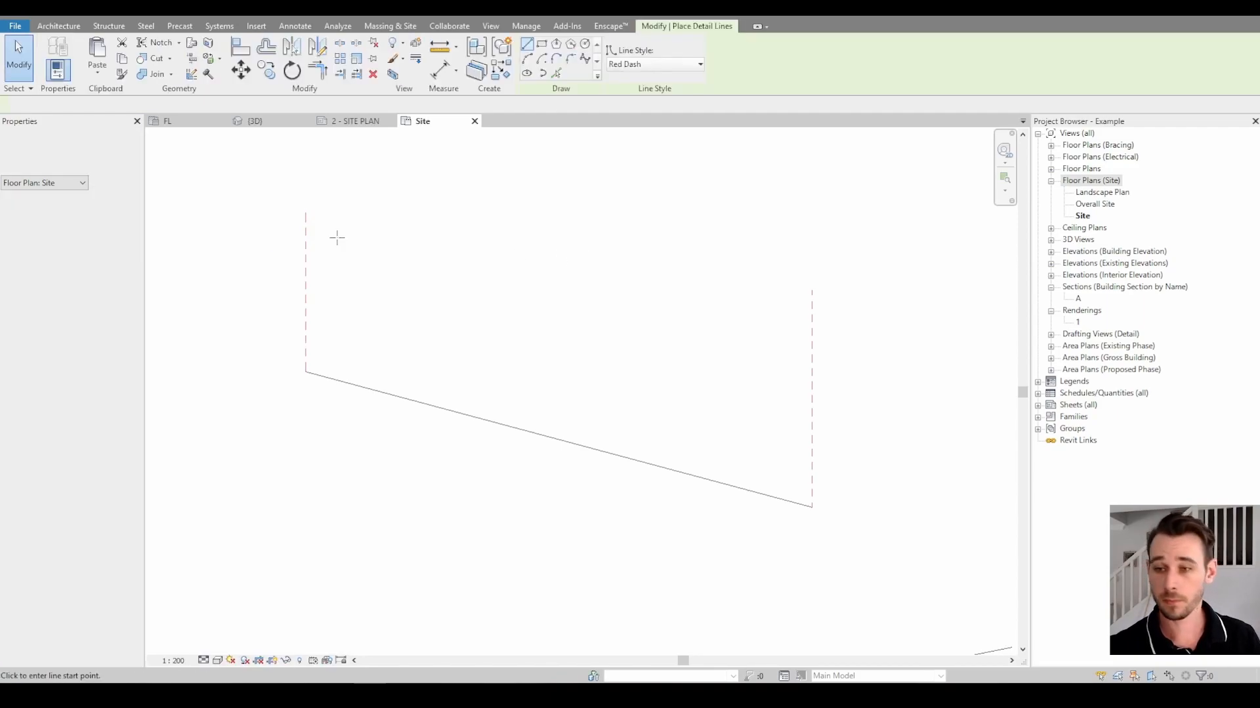
Set new detail lines to the GROUND line style for the earthworks profile
{"action": "left_click", "coordinate": [698, 64]}
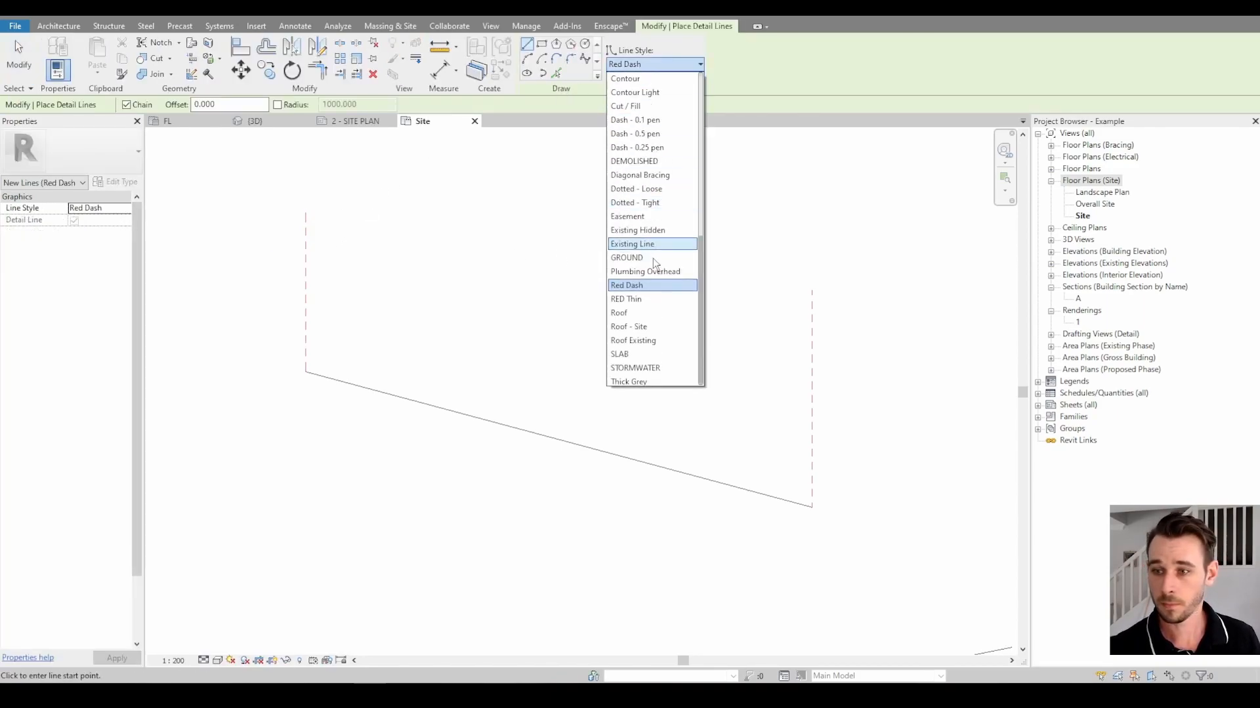
{"action": "left_click", "coordinate": [627, 257]}
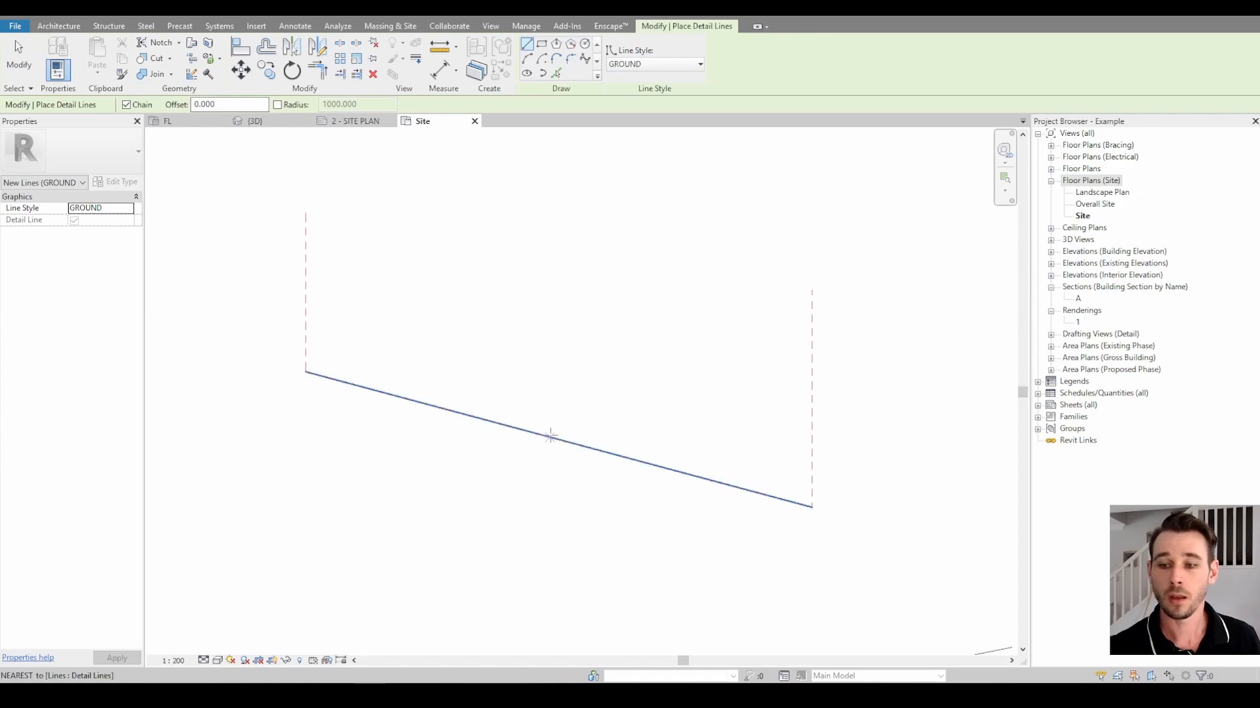
{"action": "mouse_move", "coordinate": [463, 412]}
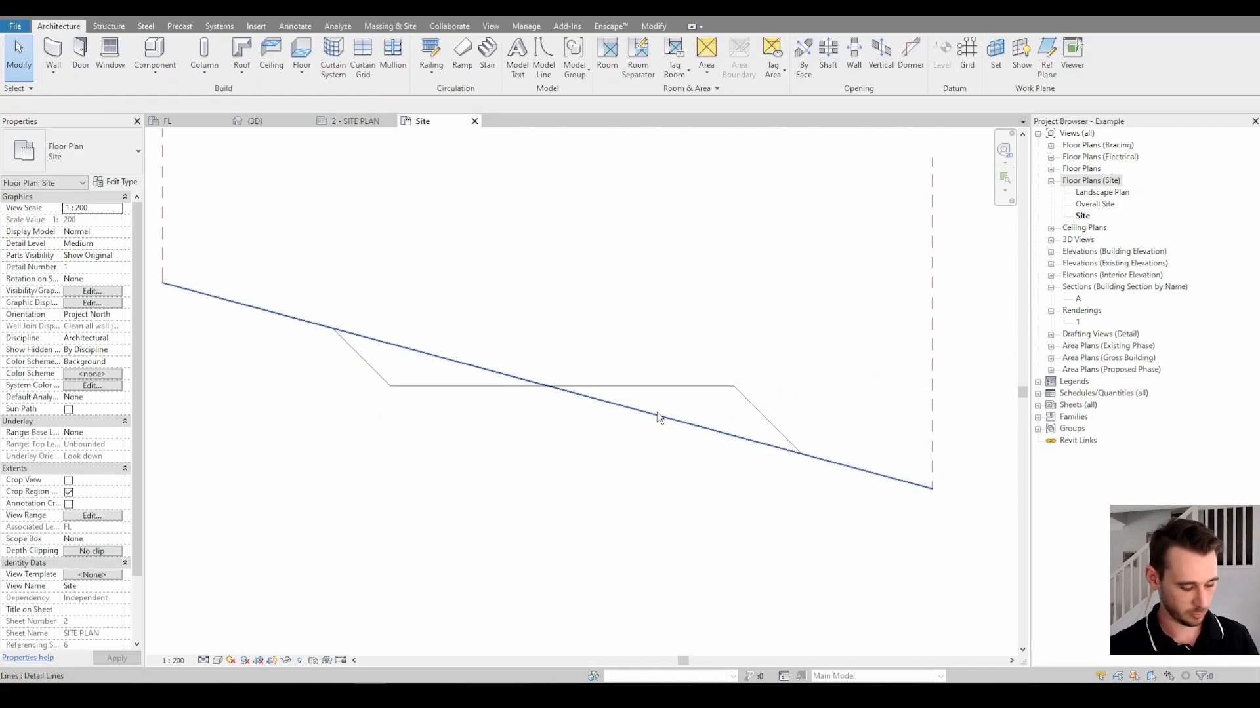
Trim the ground line against the profile and switch new lines to Existing Hidden style
{"action": "left_click", "coordinate": [777, 427]}
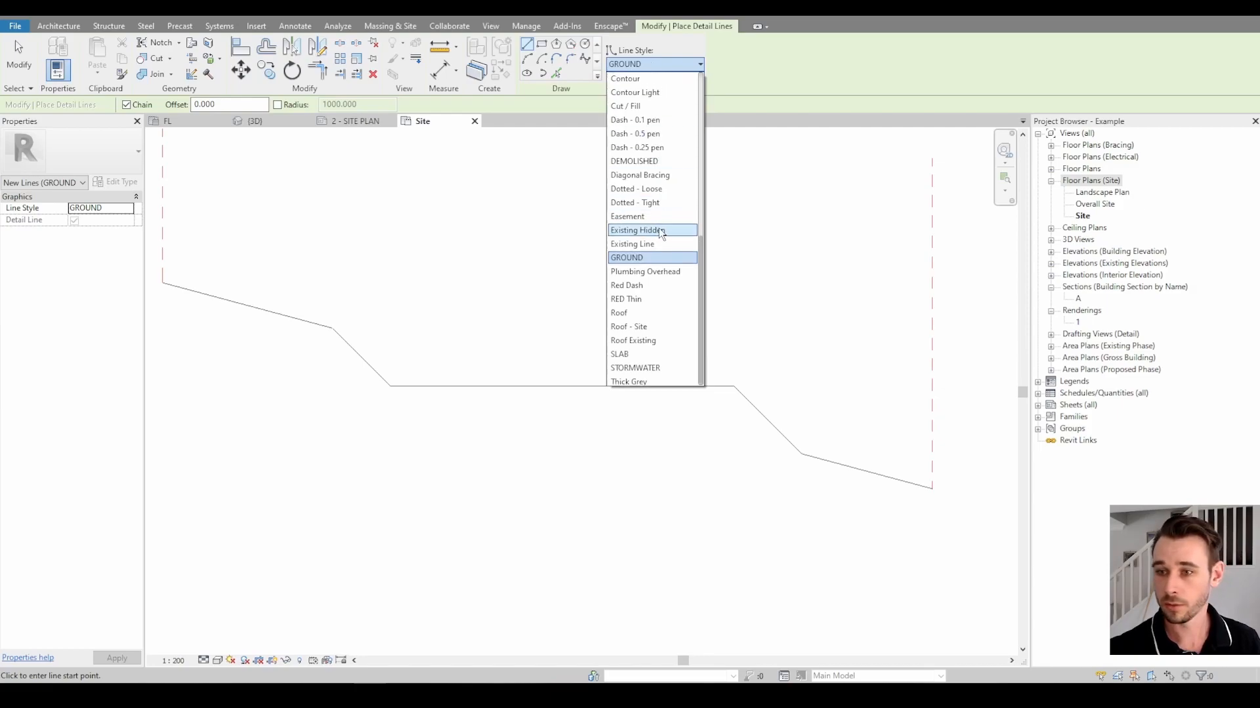
{"action": "left_click", "coordinate": [635, 230]}
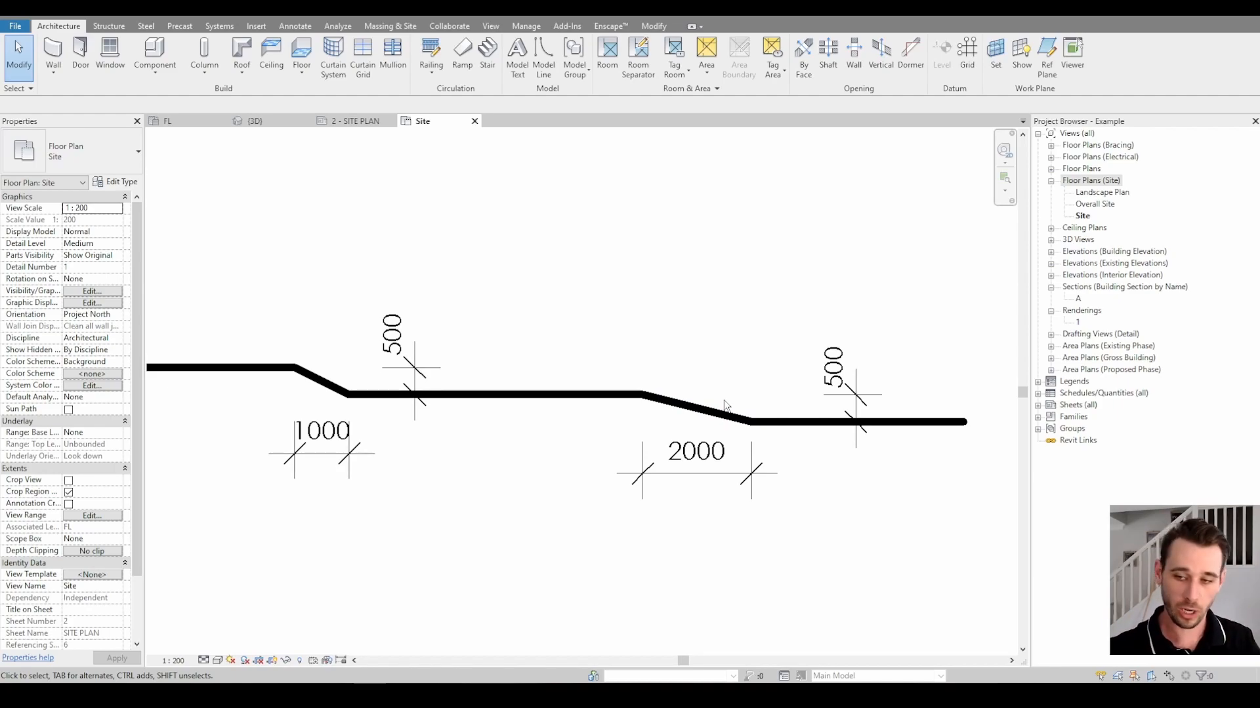
{"action": "mouse_move", "coordinate": [288, 383]}
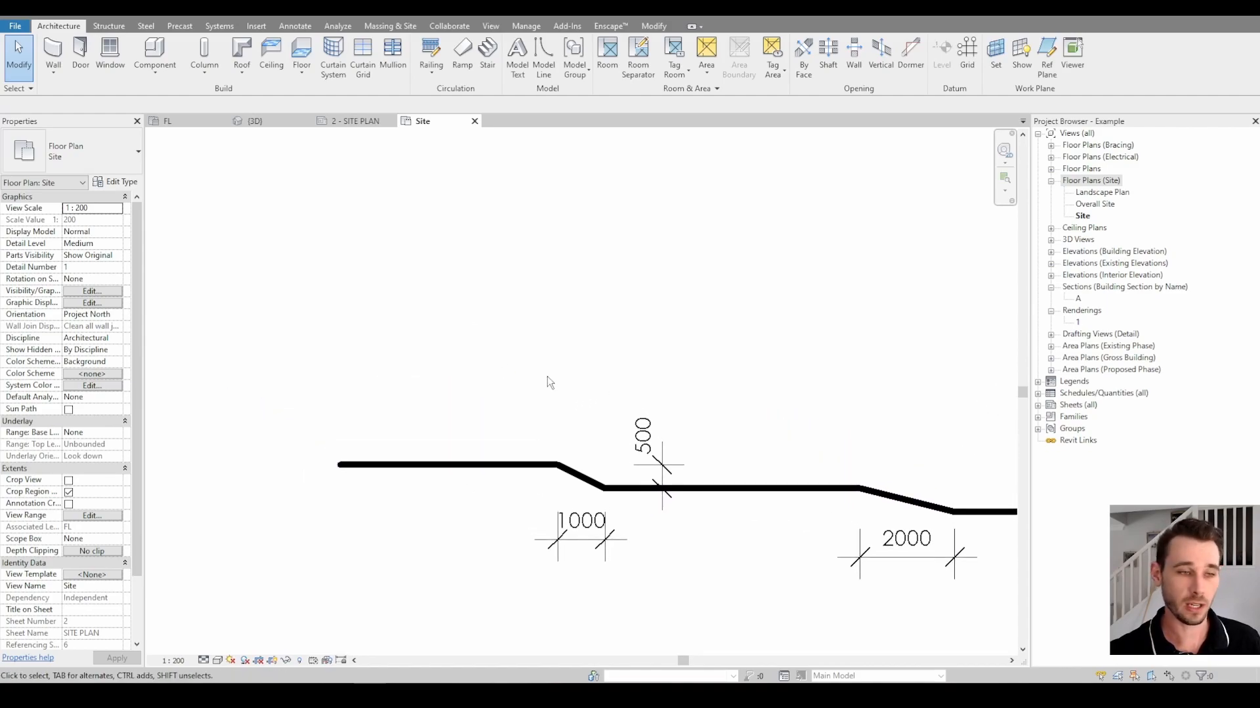
{"action": "mouse_move", "coordinate": [532, 344]}
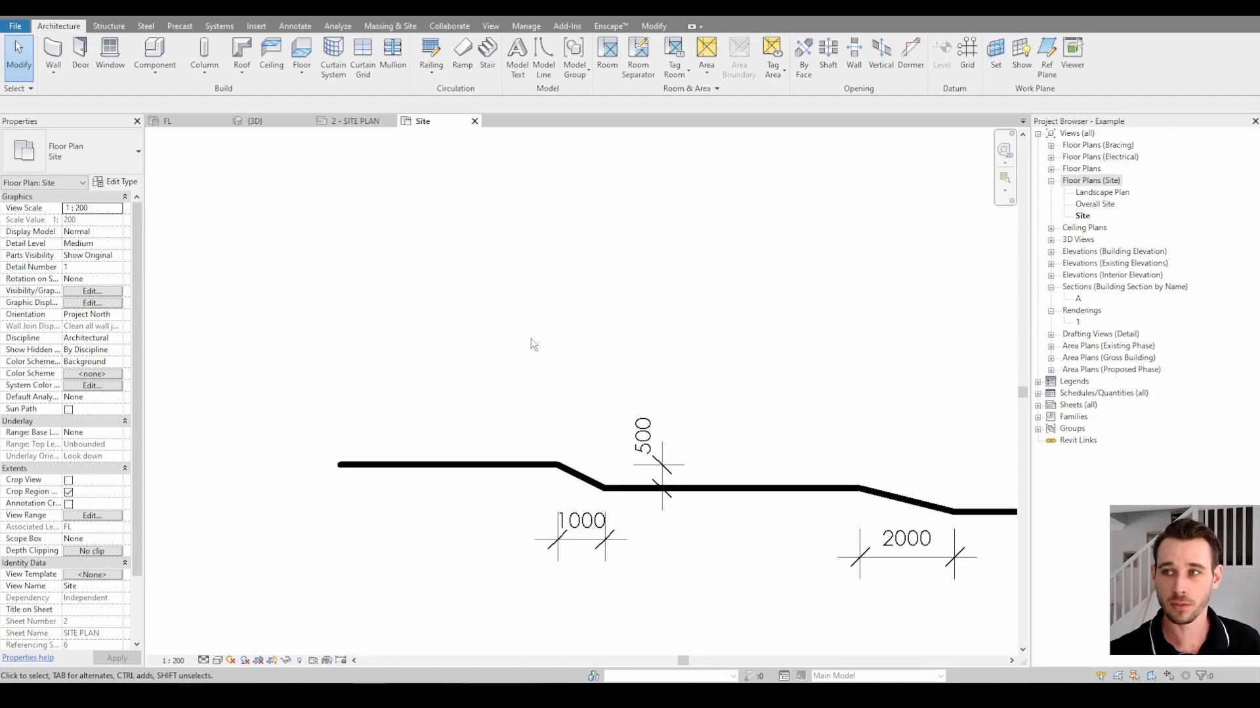
{"action": "mouse_move", "coordinate": [513, 367]}
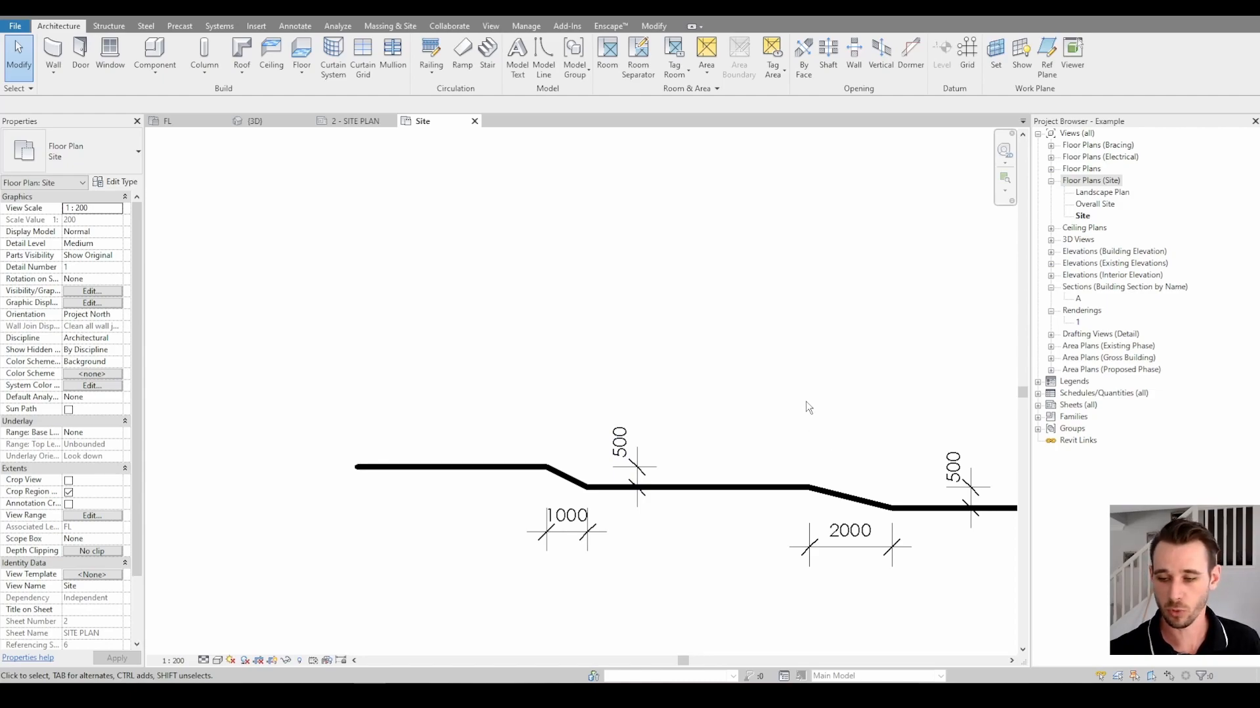
{"action": "mouse_move", "coordinate": [844, 344]}
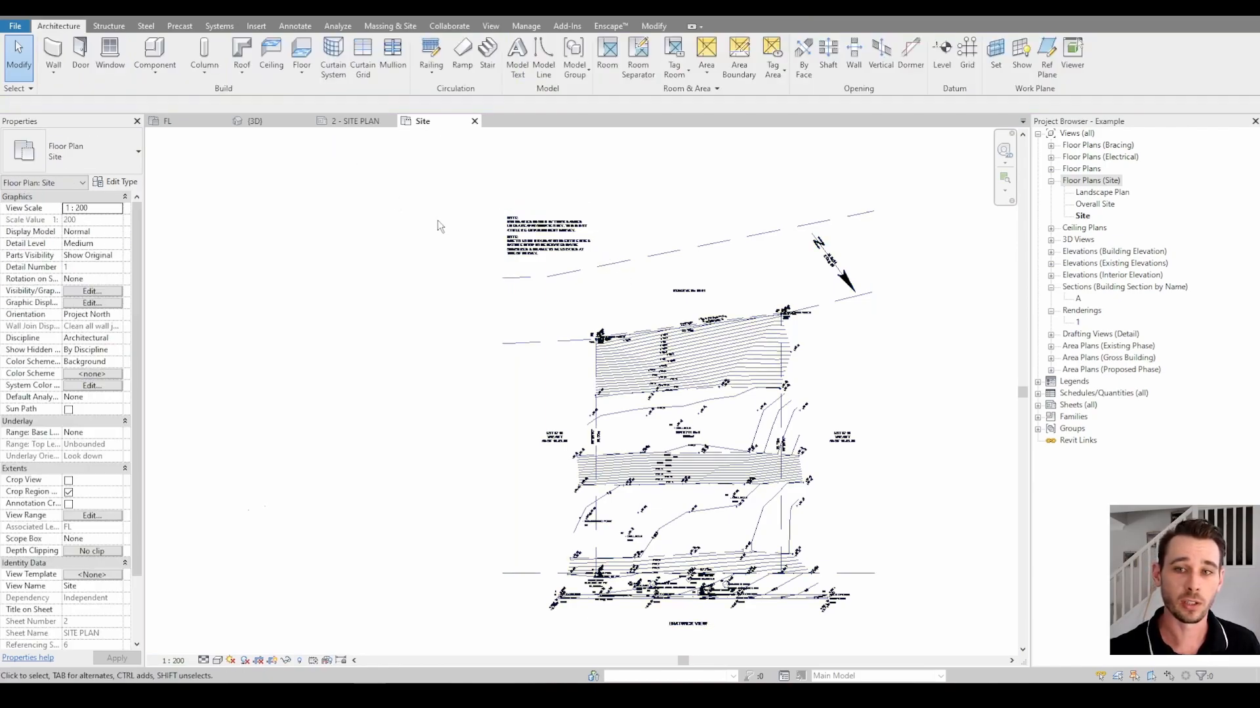
Bring up the Massing & Site modelling tools over the survey drawing
{"action": "left_click", "coordinate": [390, 25]}
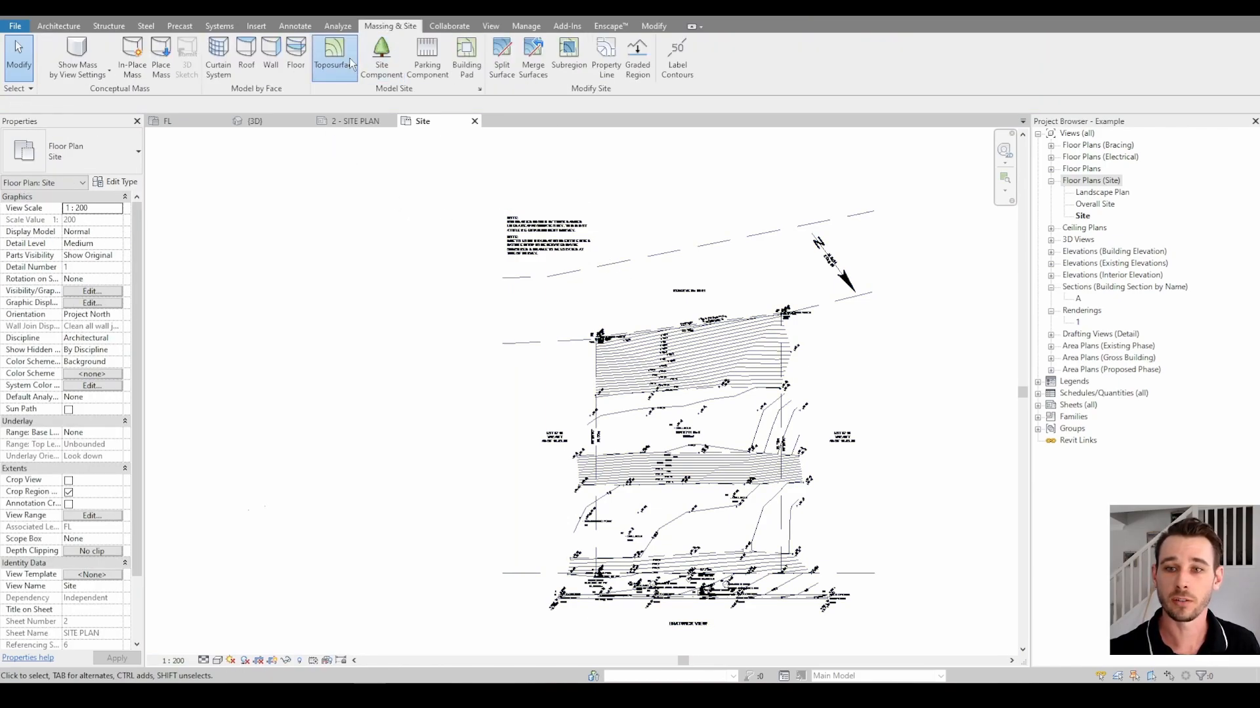
Create a toposurface from the DWG's 105_INDEX and 106_INTERMEDIATE CONTOUR layers and switch to 3D
{"action": "left_click", "coordinate": [335, 52]}
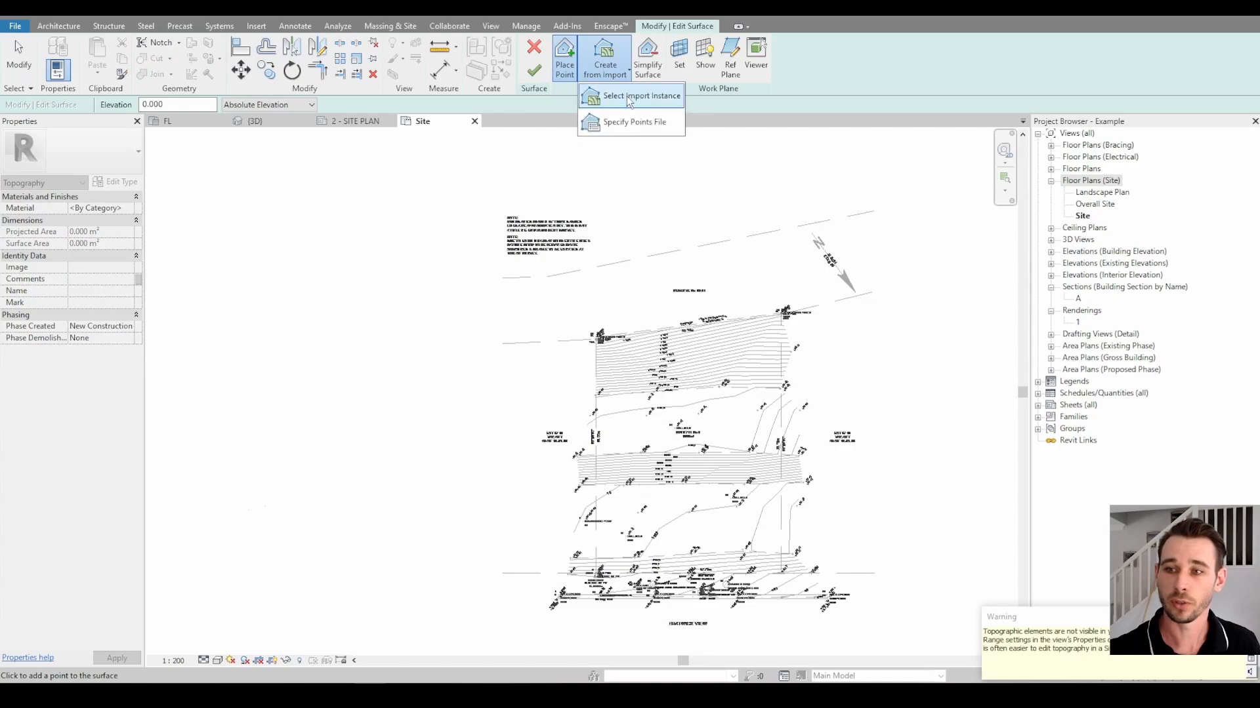
{"action": "left_click", "coordinate": [634, 96]}
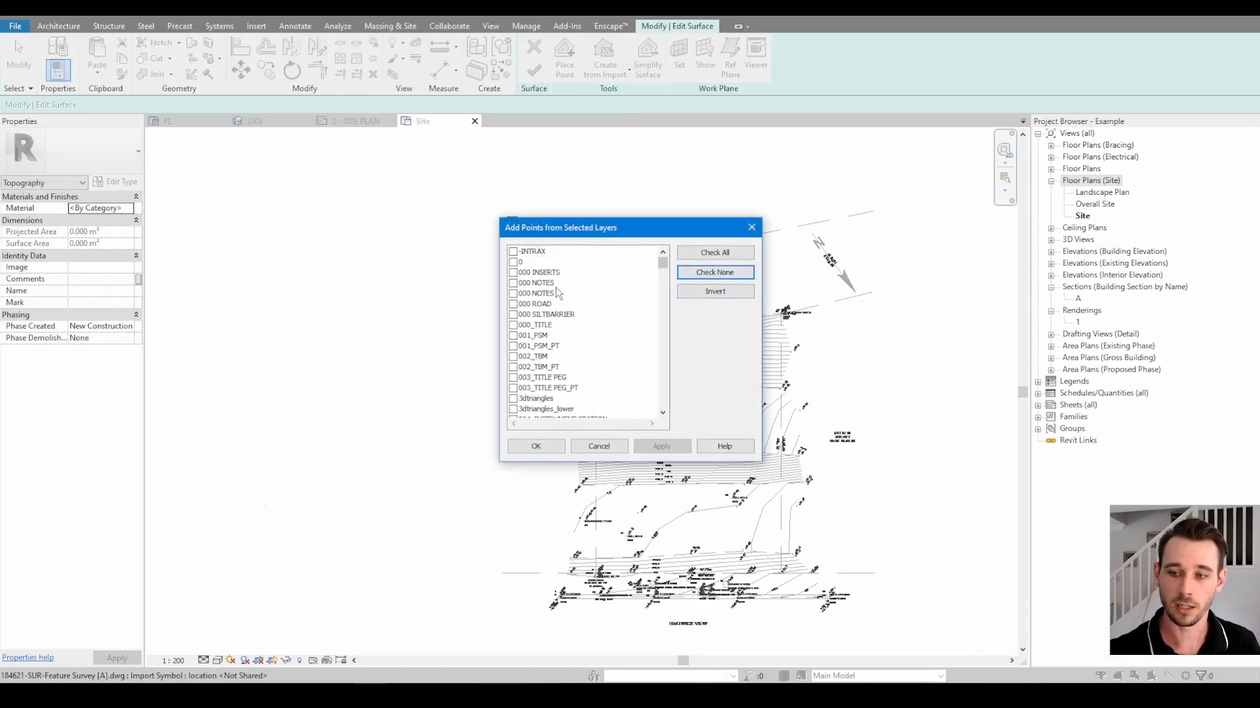
{"action": "scroll", "scroll_direction": "down", "scroll_amount": 3}
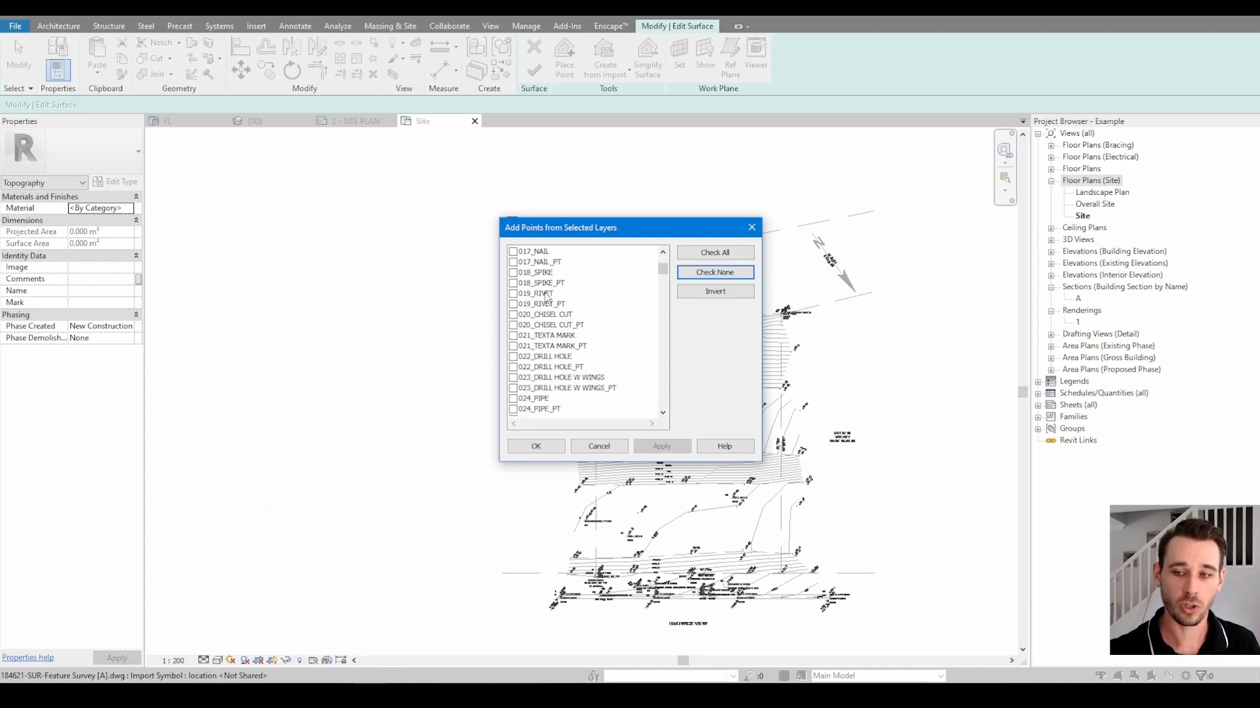
{"action": "scroll", "scroll_direction": "down", "scroll_amount": 3}
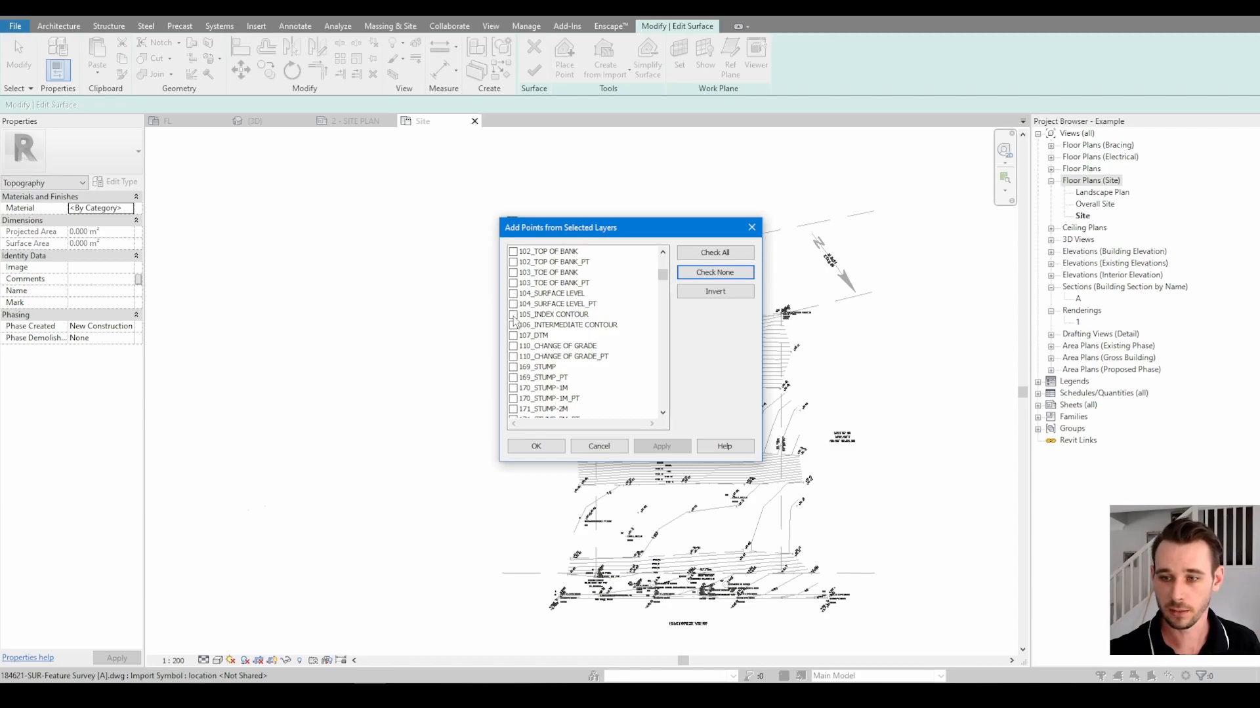
{"action": "left_click", "coordinate": [513, 326]}
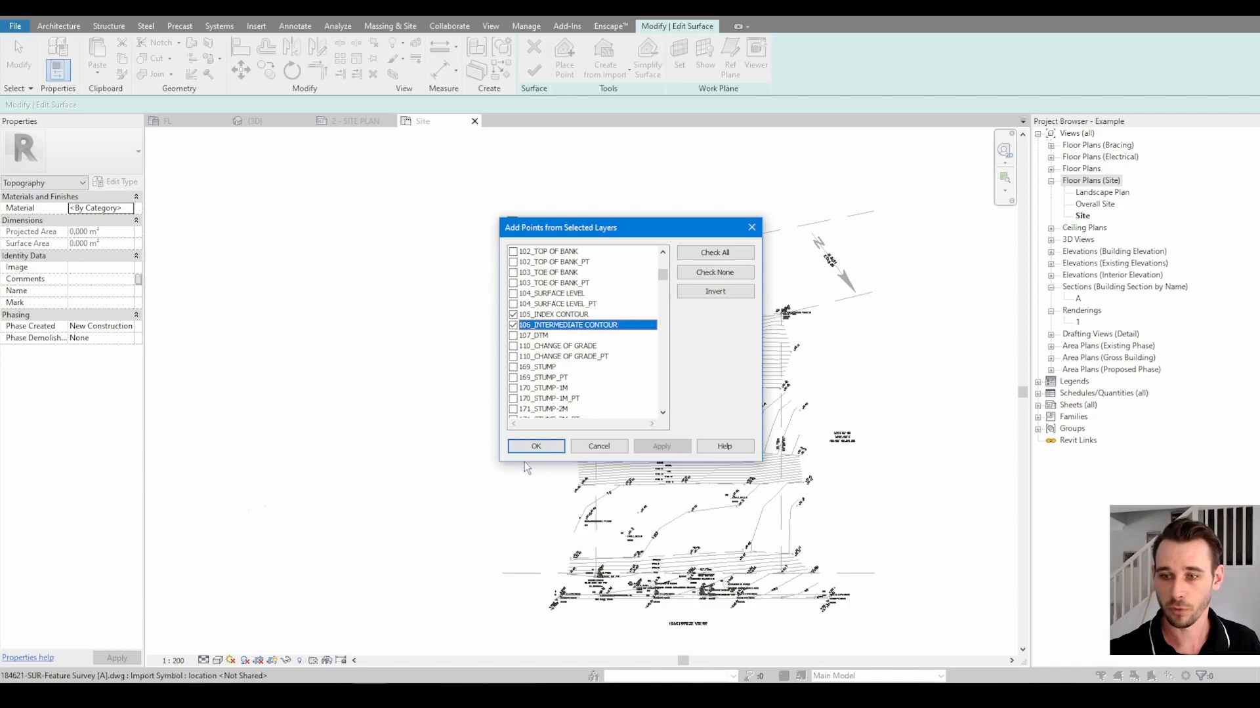
{"action": "left_click", "coordinate": [536, 446]}
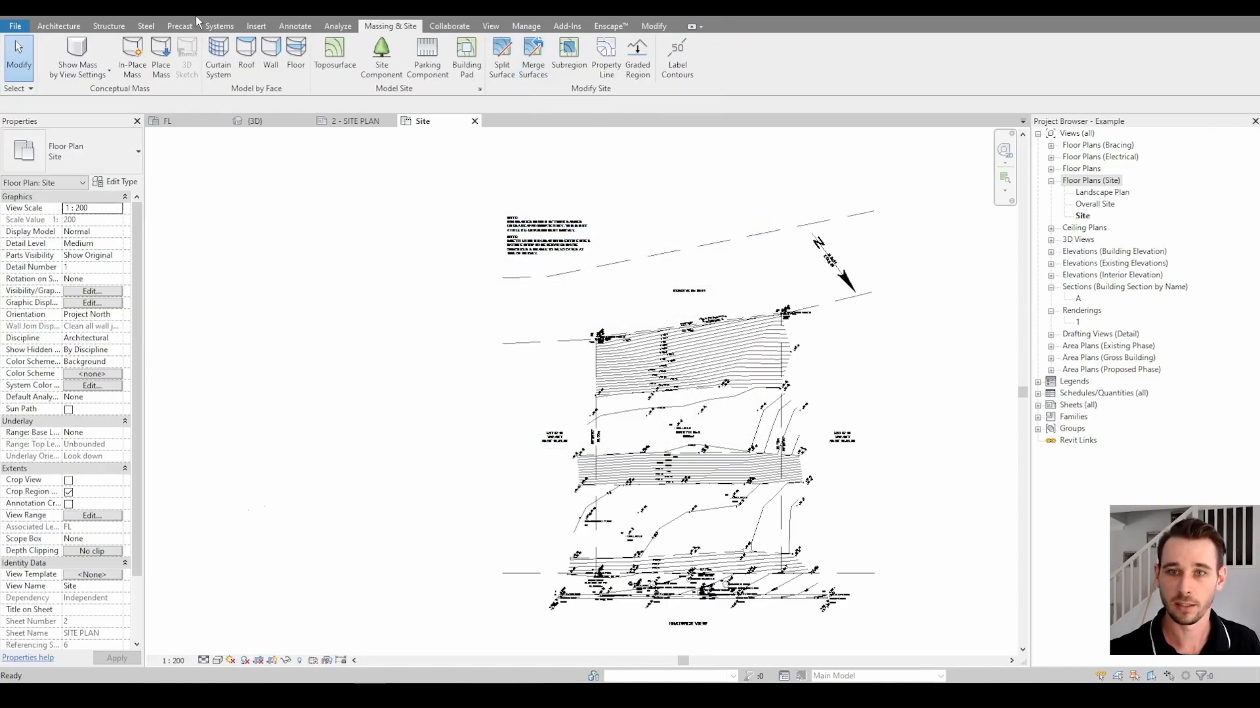
{"action": "left_click", "coordinate": [256, 120]}
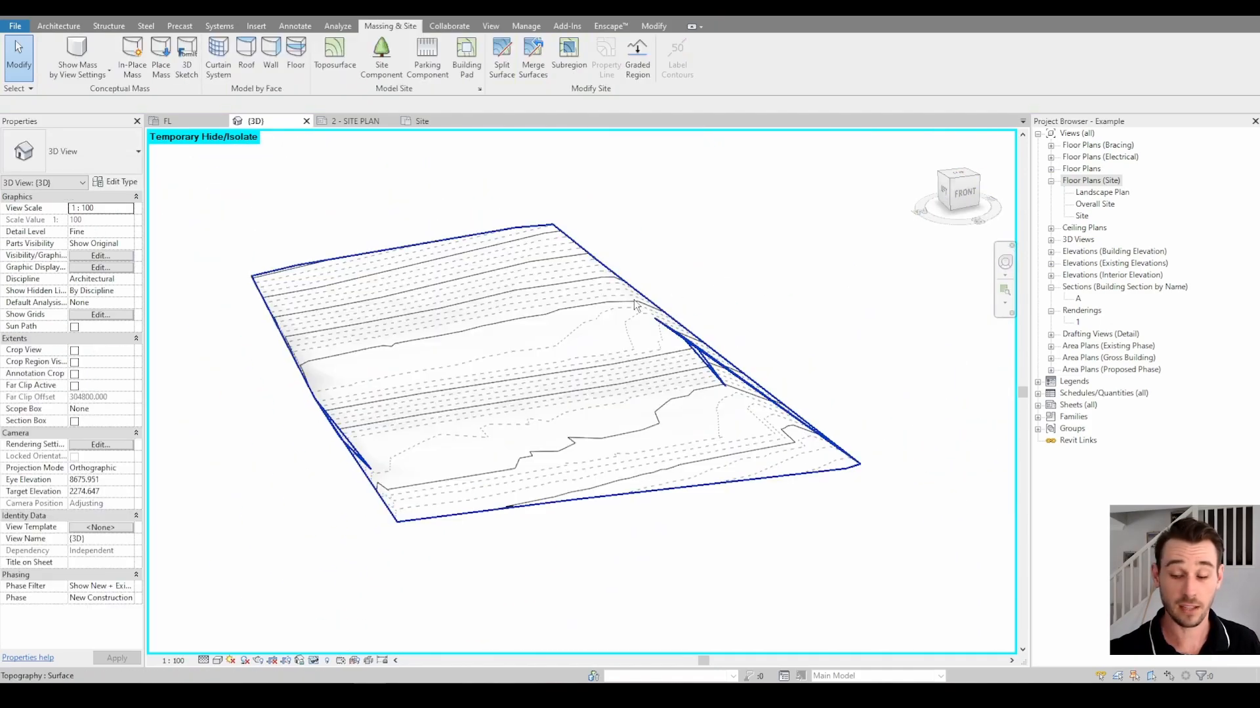
Select the toposurface to read its 1397.491 m² projected and 1488.121 m² surface areas
{"action": "left_click", "coordinate": [631, 307]}
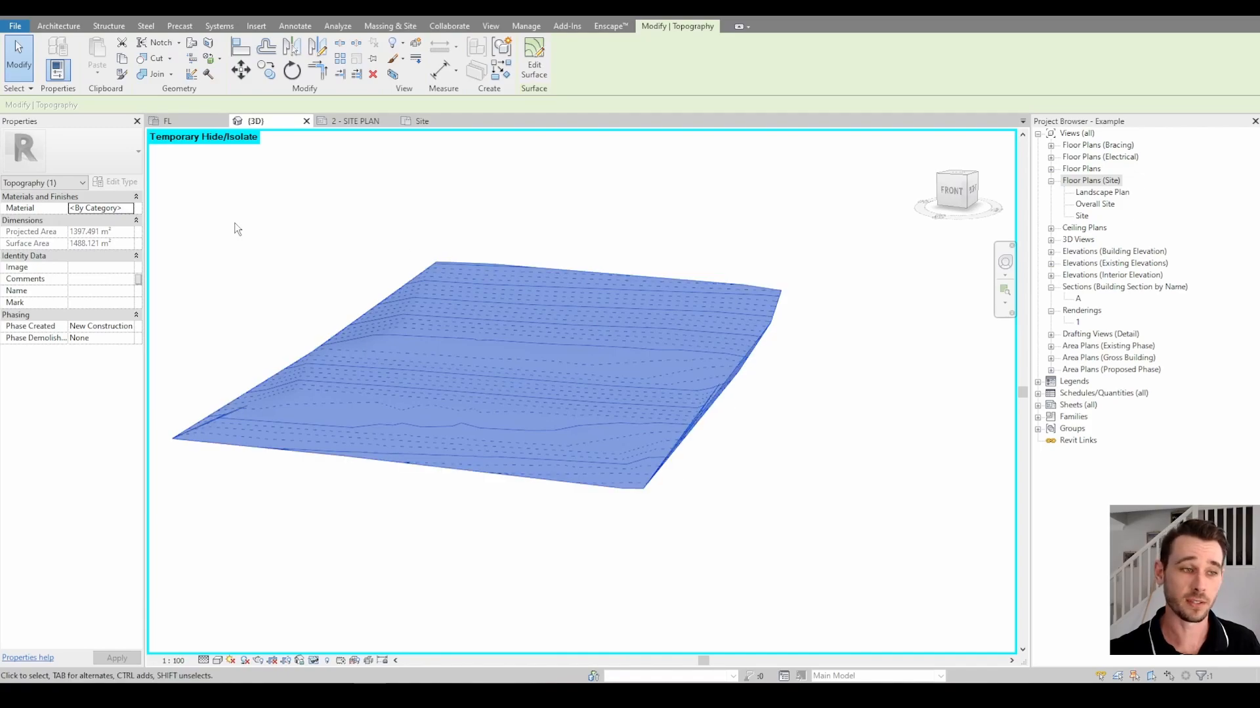